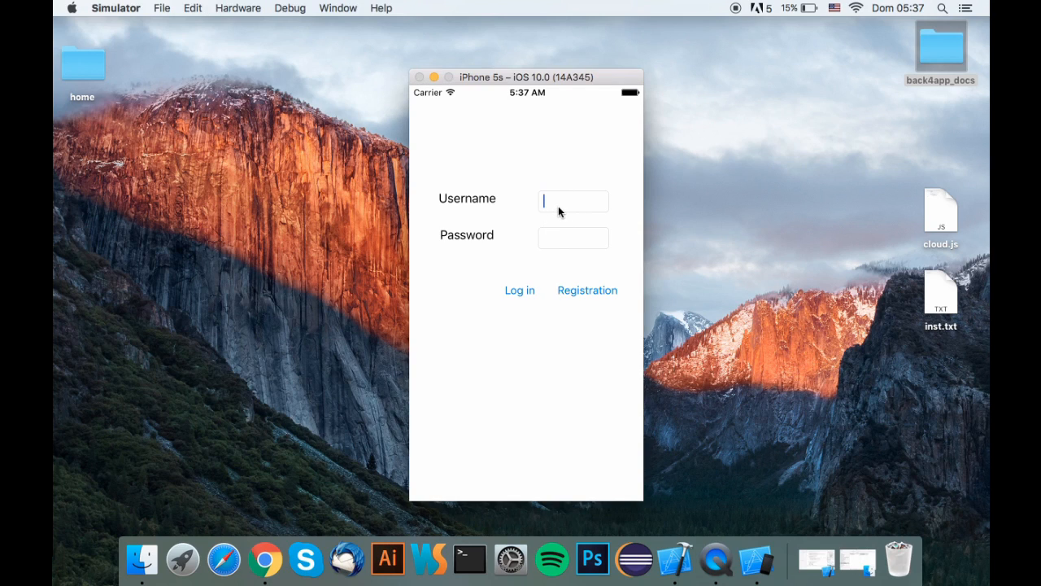
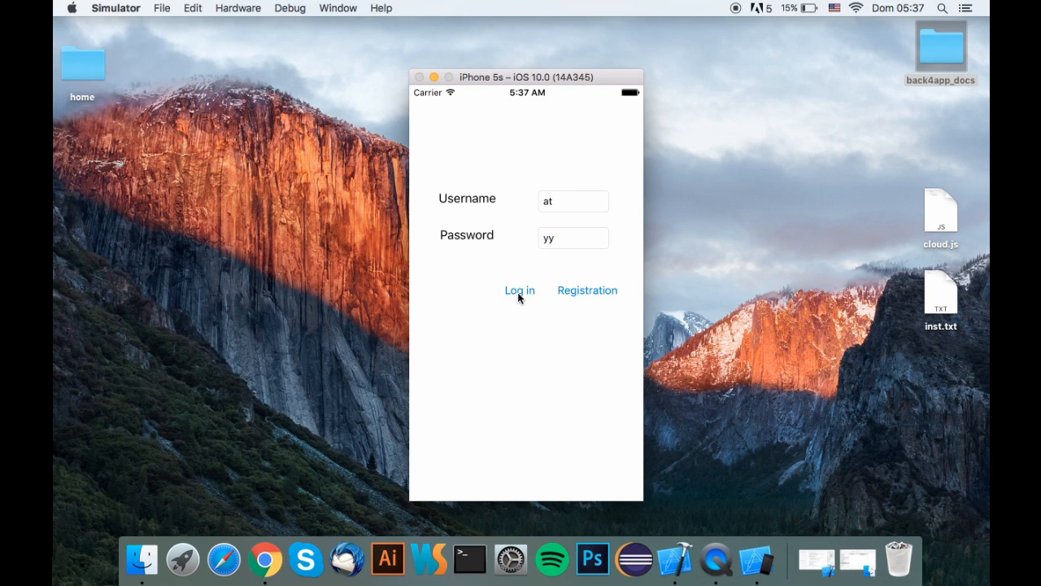
click(521, 289)
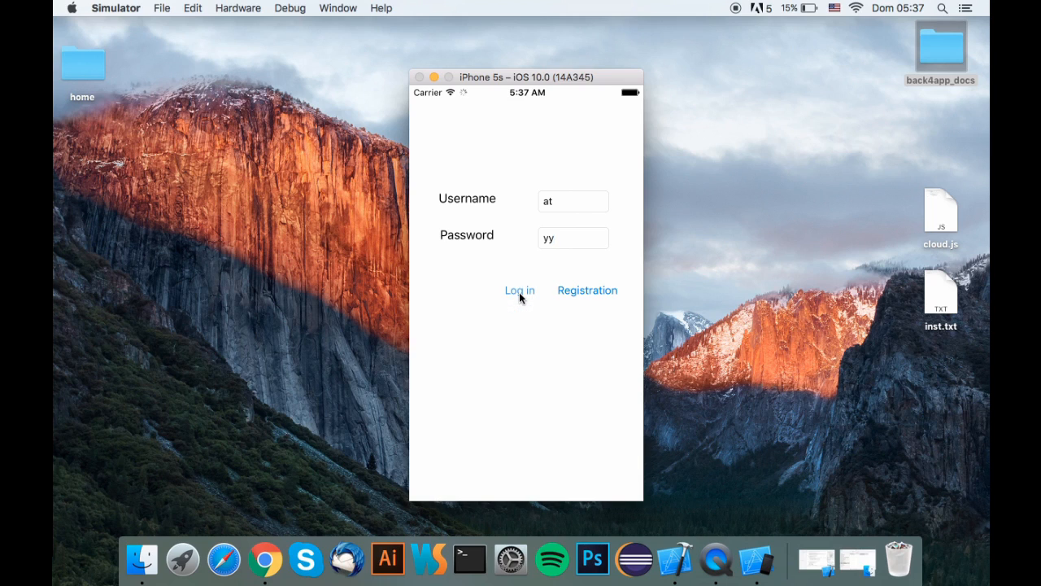
click(521, 290)
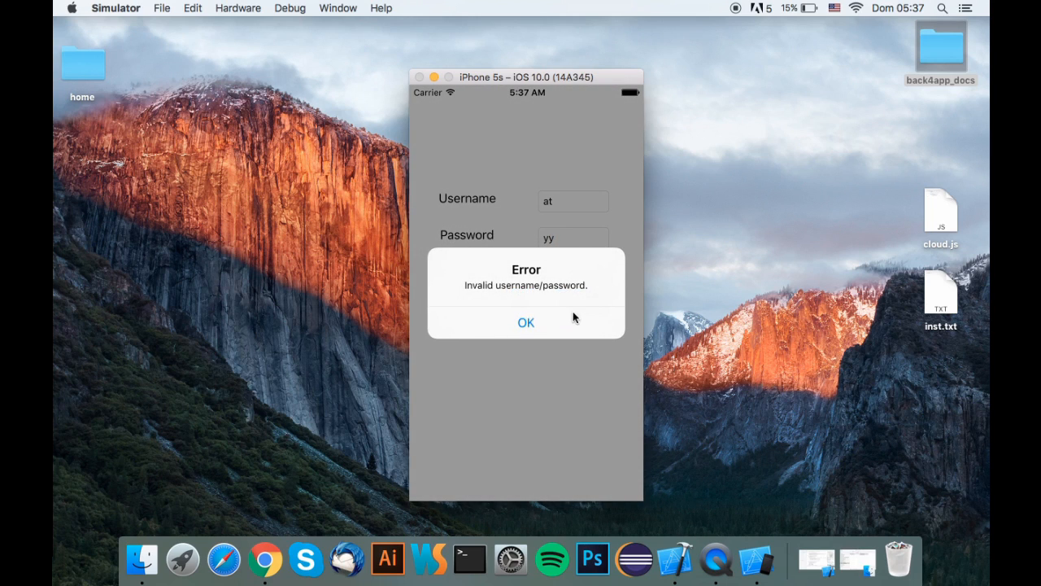
mouse_move(550, 326)
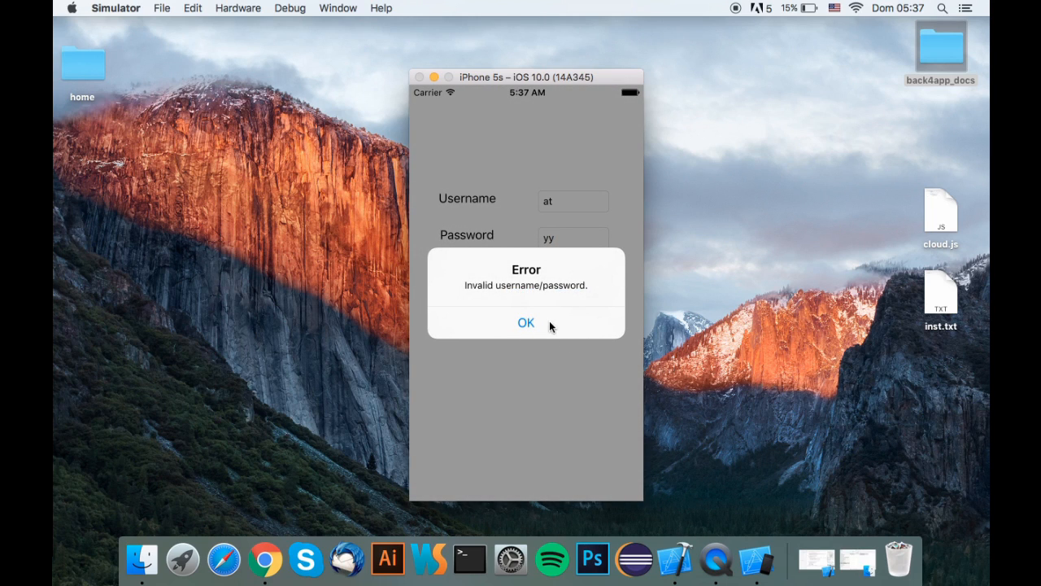
click(525, 322)
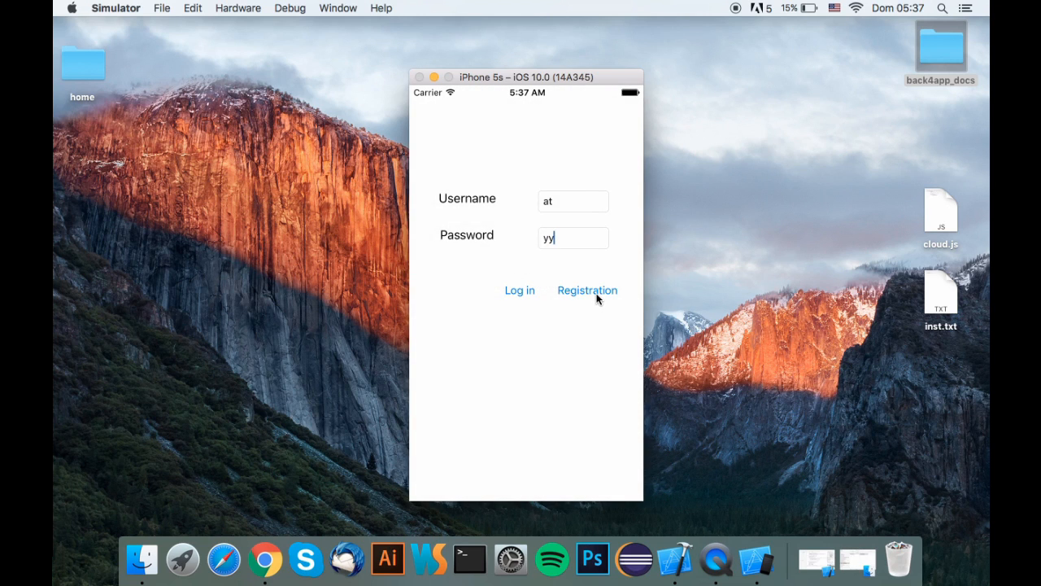
Register the 'at' account, then log in successfully and dismiss the Welcome back message
click(588, 289)
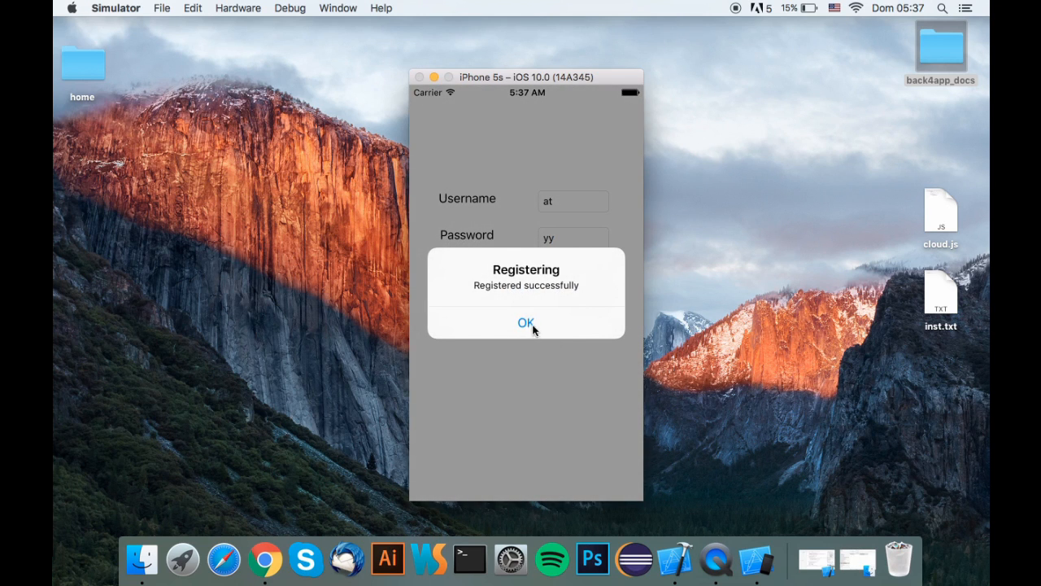
click(526, 322)
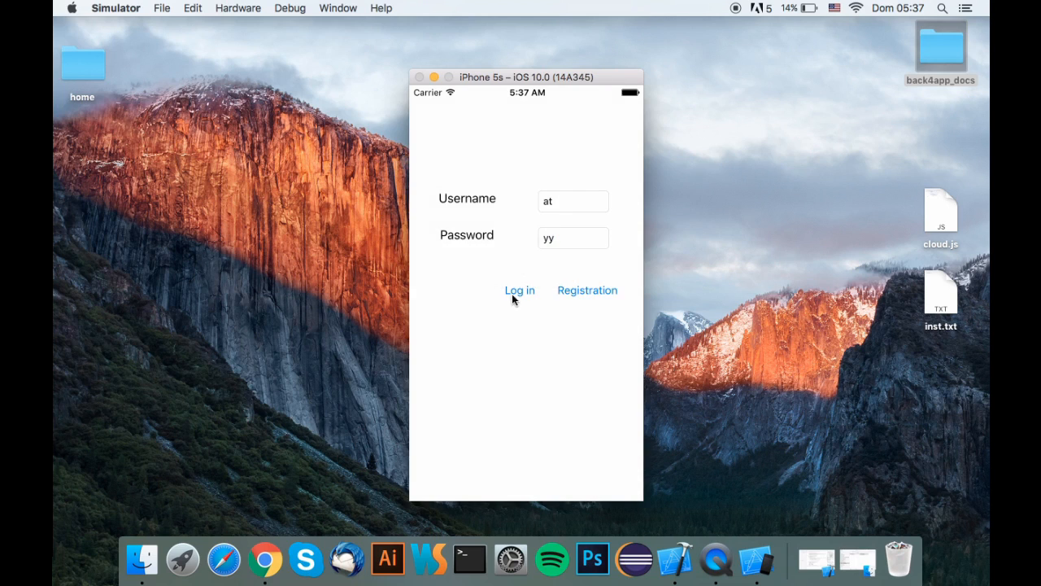
click(519, 290)
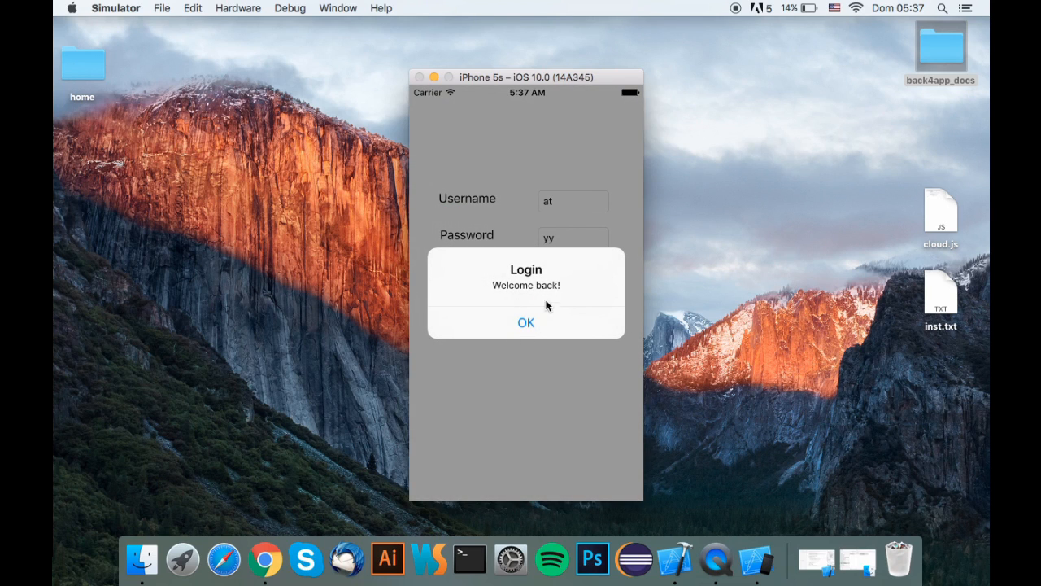
mouse_move(541, 260)
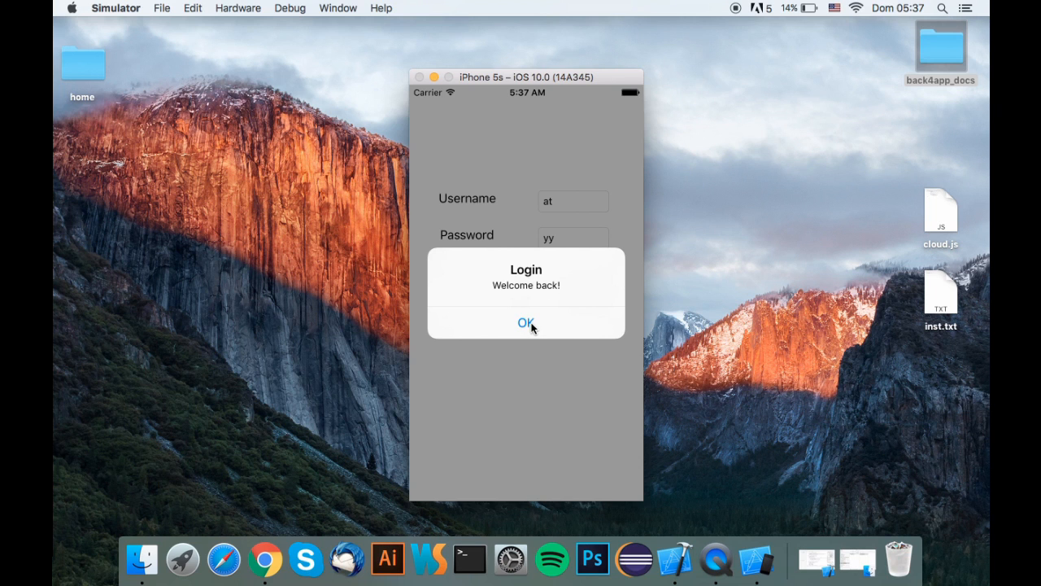
click(527, 322)
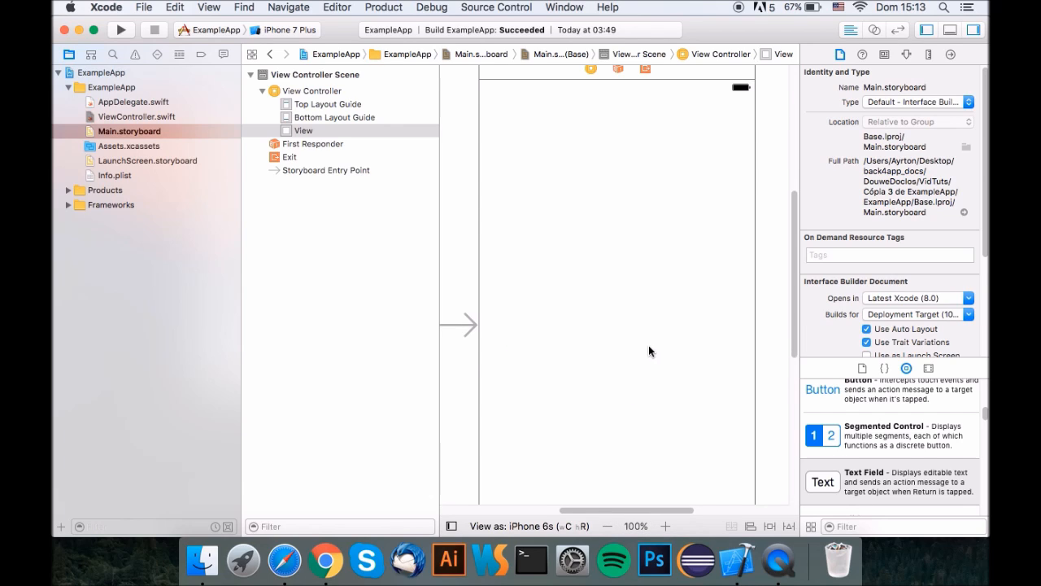
mouse_move(606, 384)
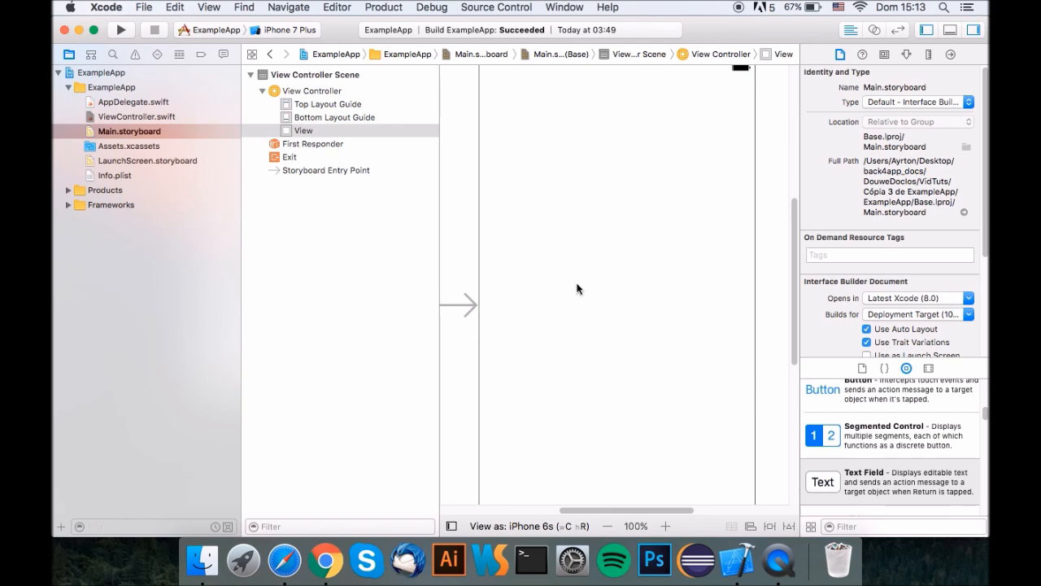
mouse_move(620, 247)
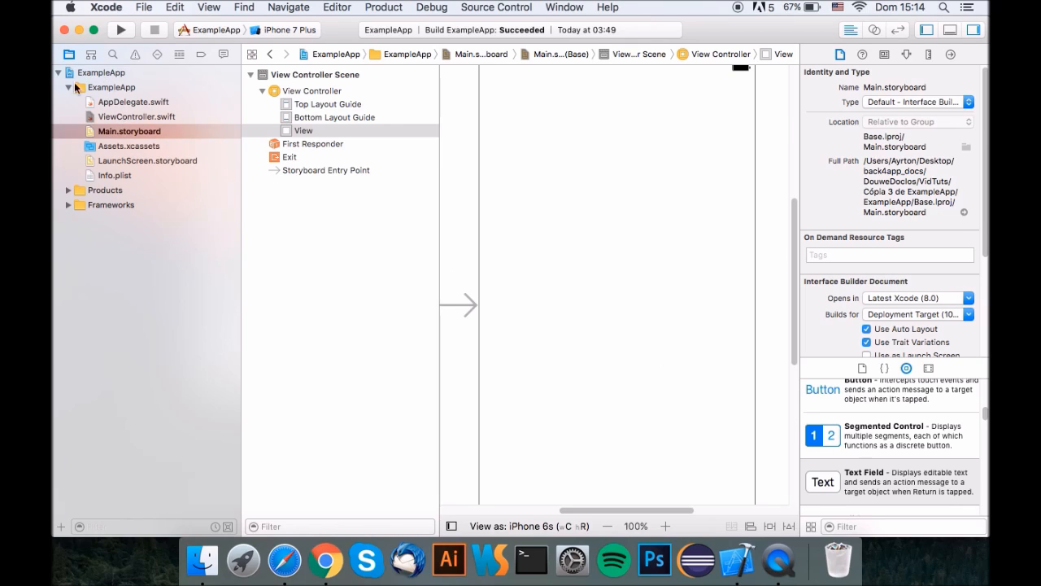
mouse_move(96, 166)
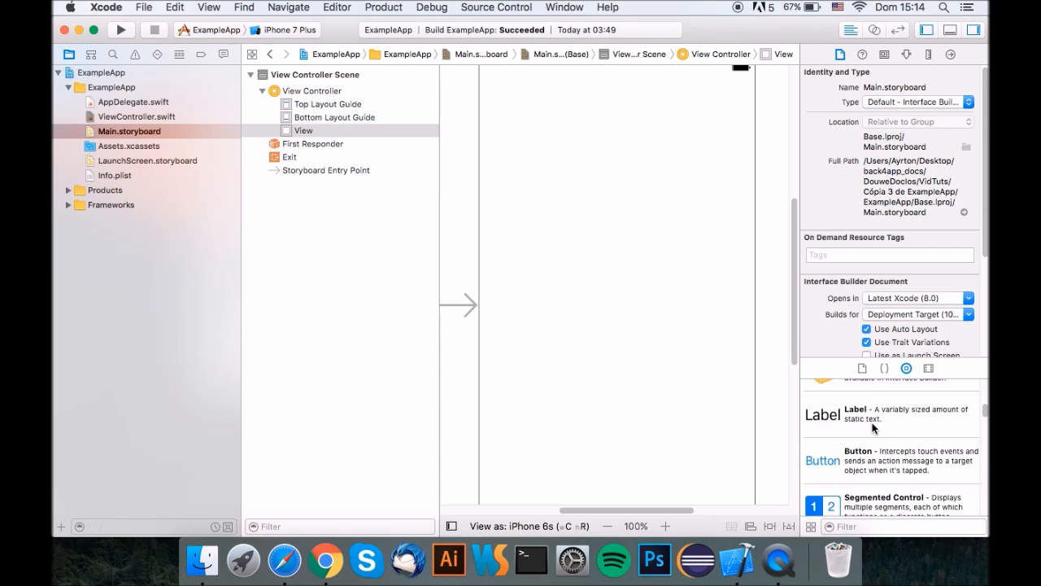
Add Username and Password labels to the login view
drag(824, 415, 541, 179)
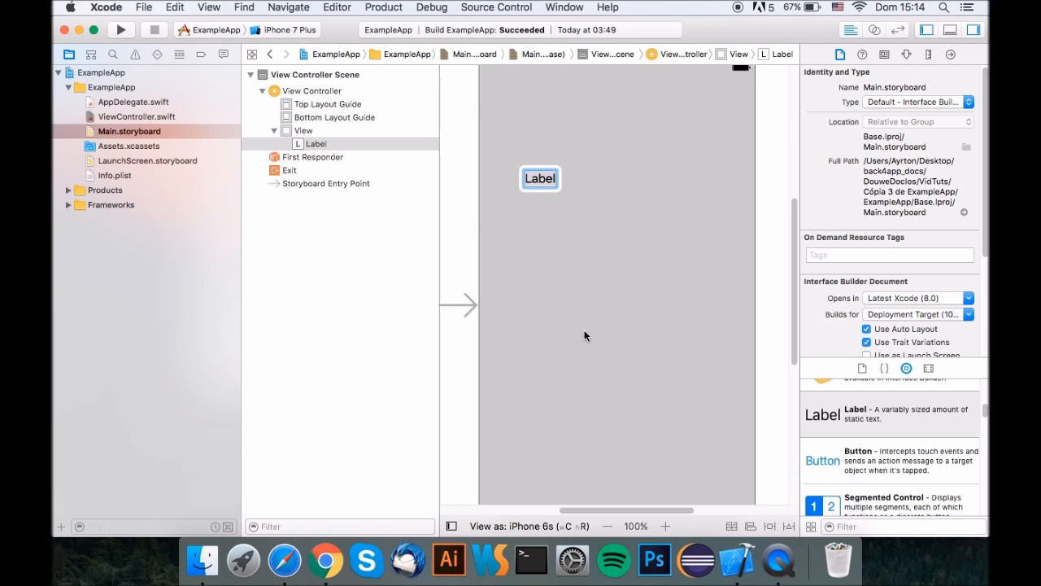
text(Username)
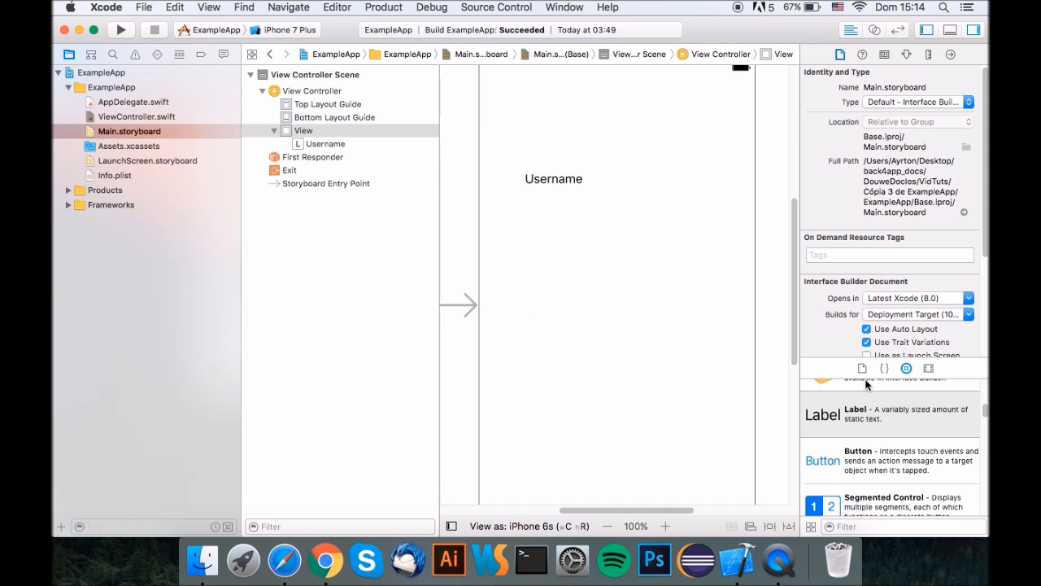
drag(823, 414, 540, 224)
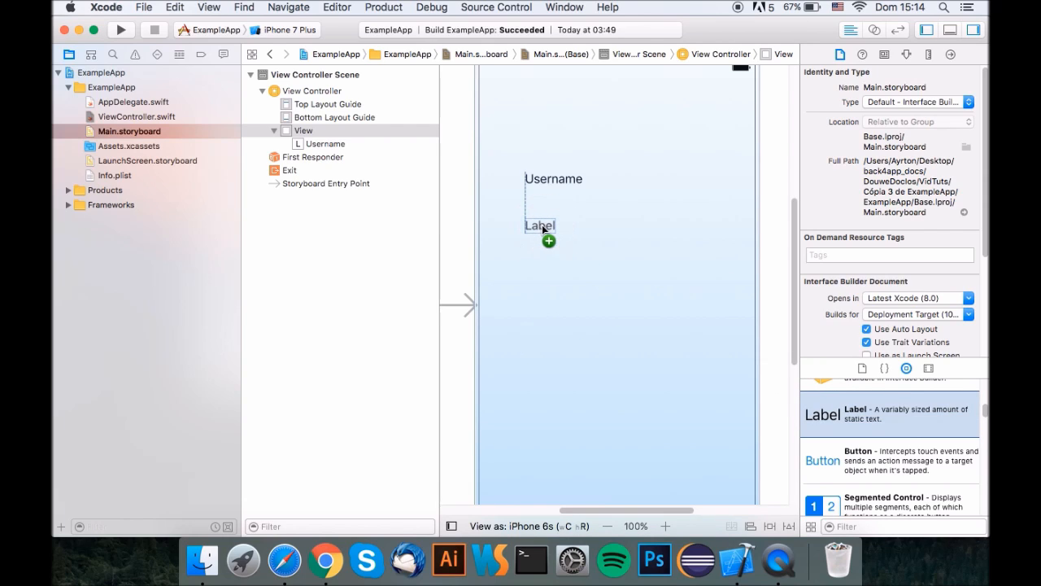
text(Password)
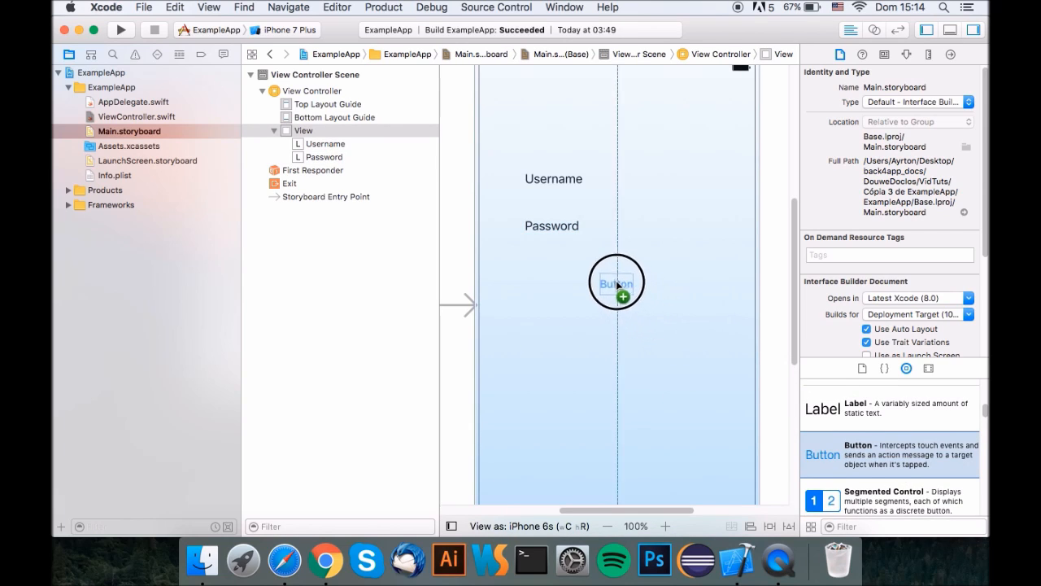
Add a button below the labels, edit its title, and place a text field beside the labels
drag(615, 283, 615, 280)
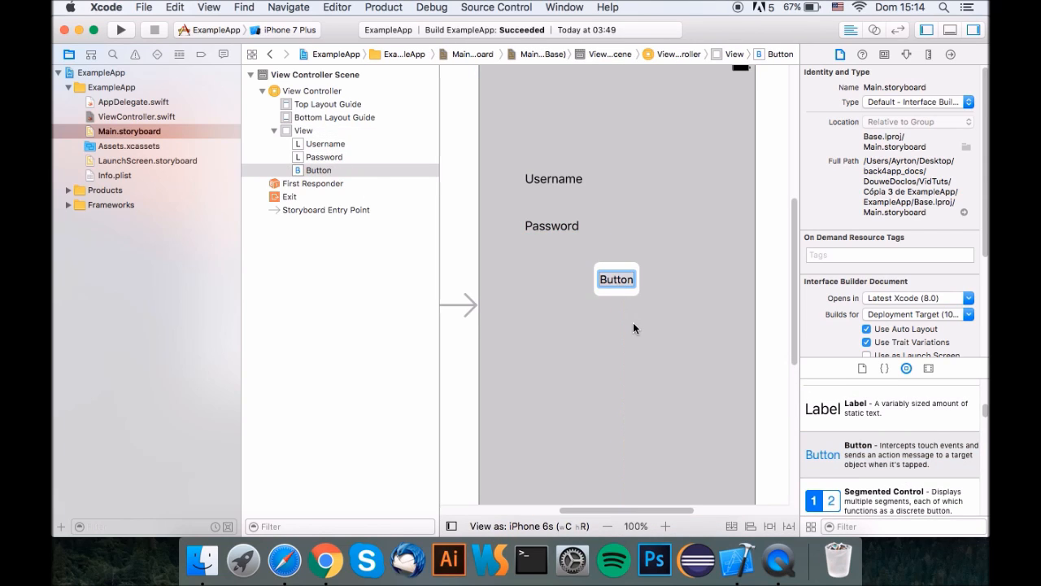
double_click(615, 280)
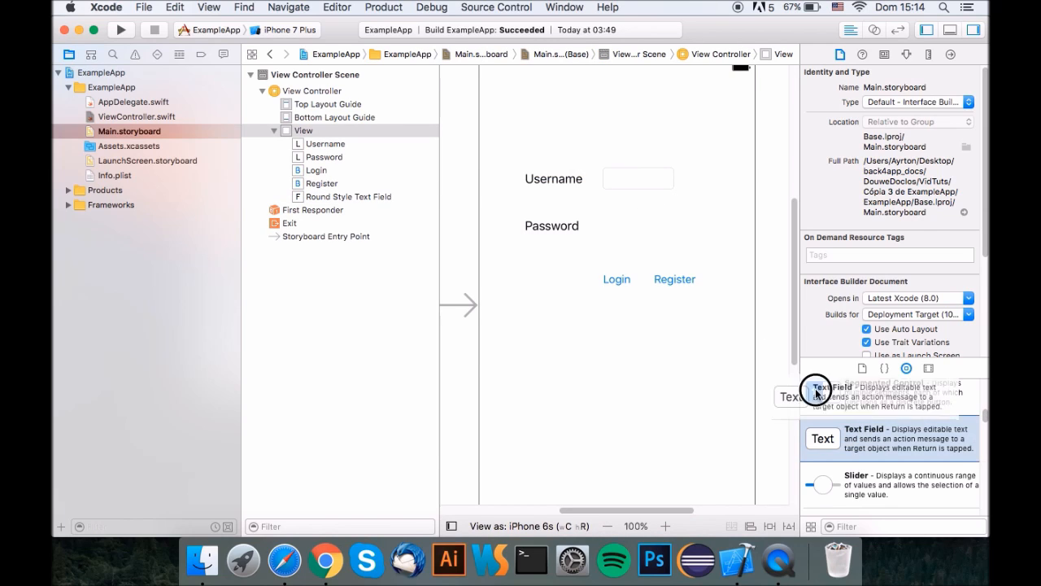
drag(817, 396, 640, 236)
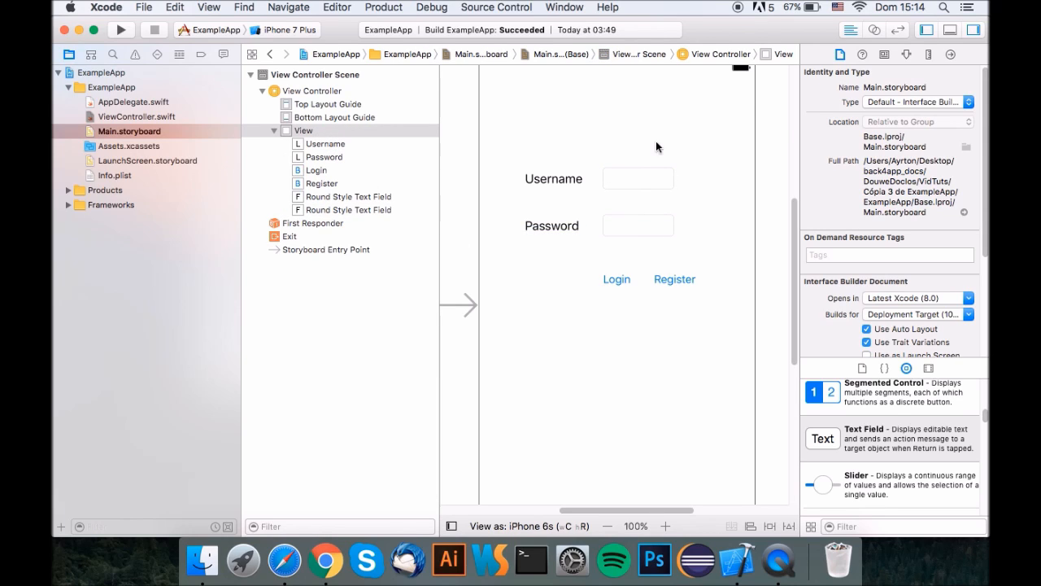
click(134, 117)
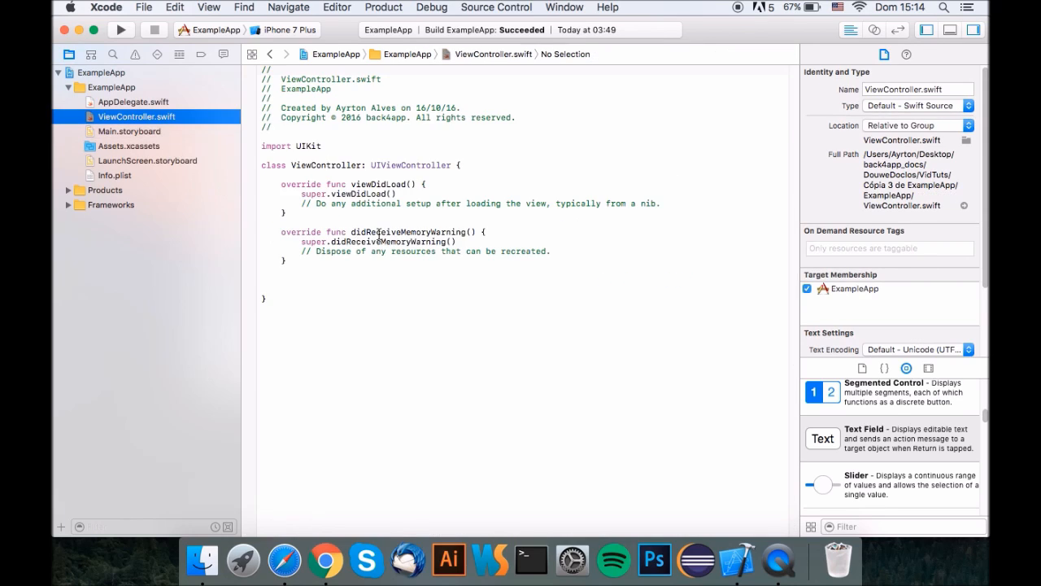
mouse_move(149, 147)
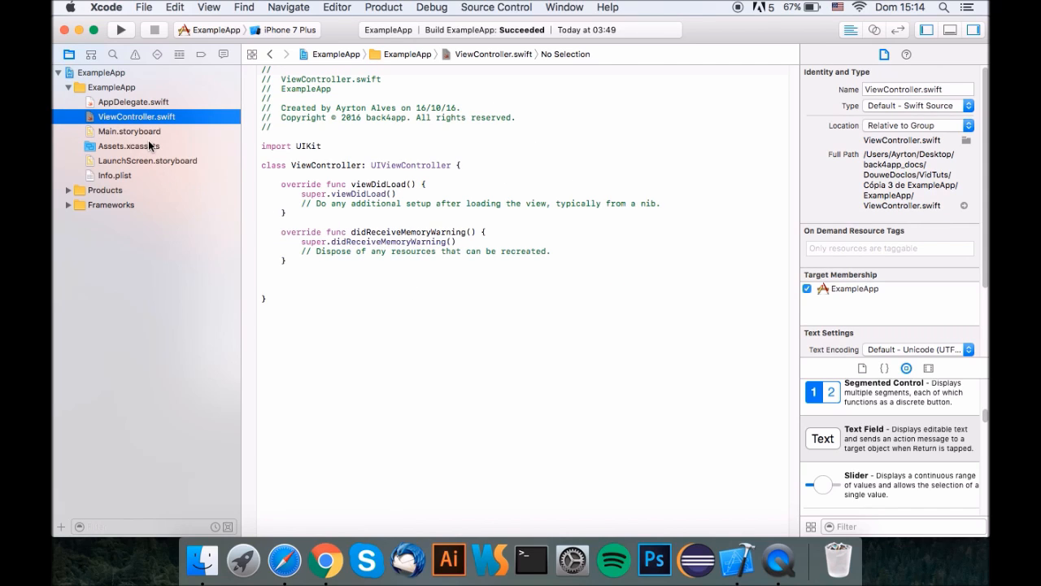
click(130, 130)
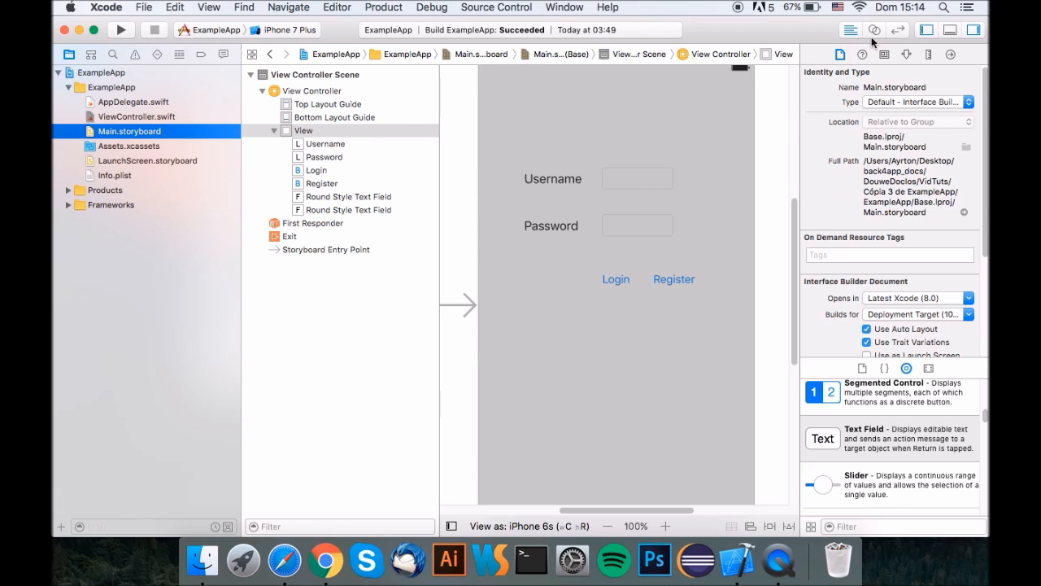
mouse_move(869, 29)
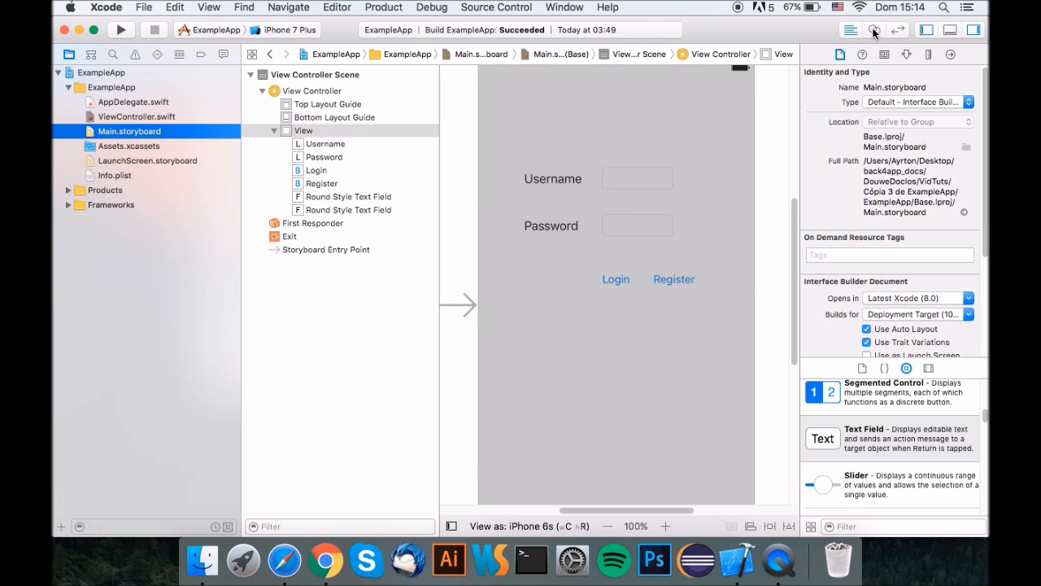
Show ViewController.swift beside the storyboard and connect the first text field as the usernameText outlet
click(871, 30)
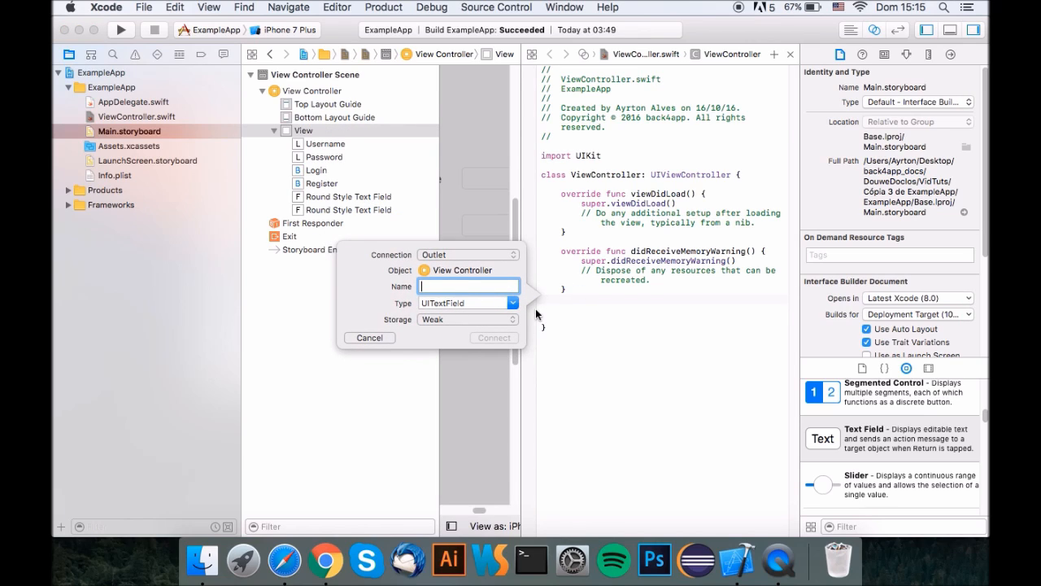
text(usernameText)
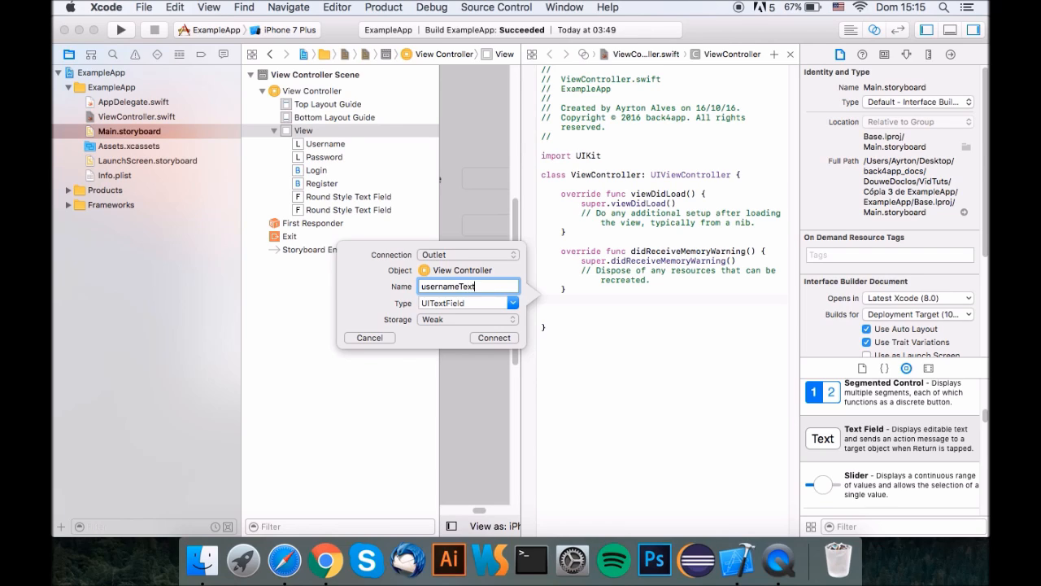
click(494, 337)
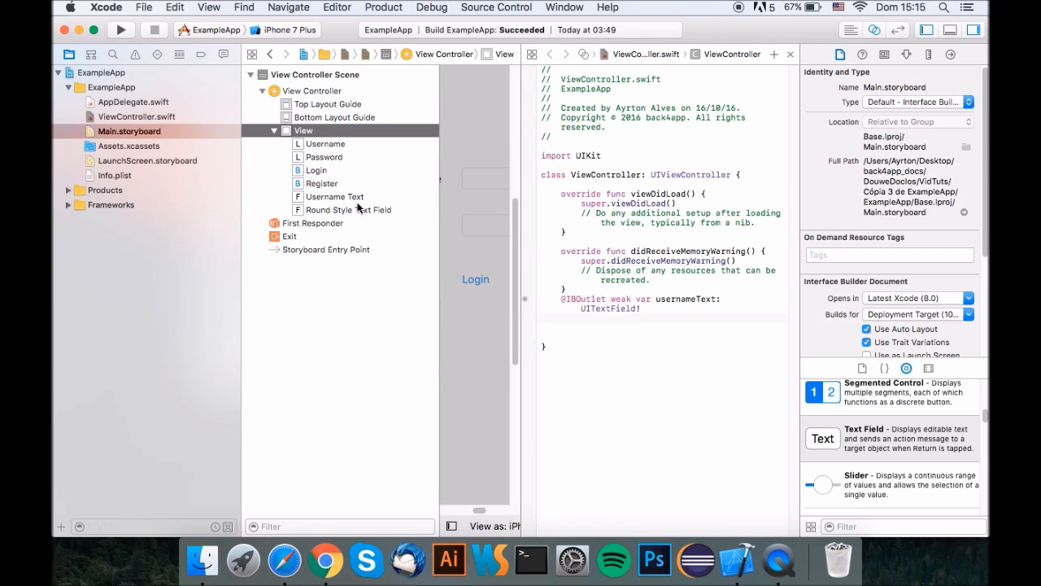
Connect the password text field to the code as the password outlet
drag(342, 210, 573, 317)
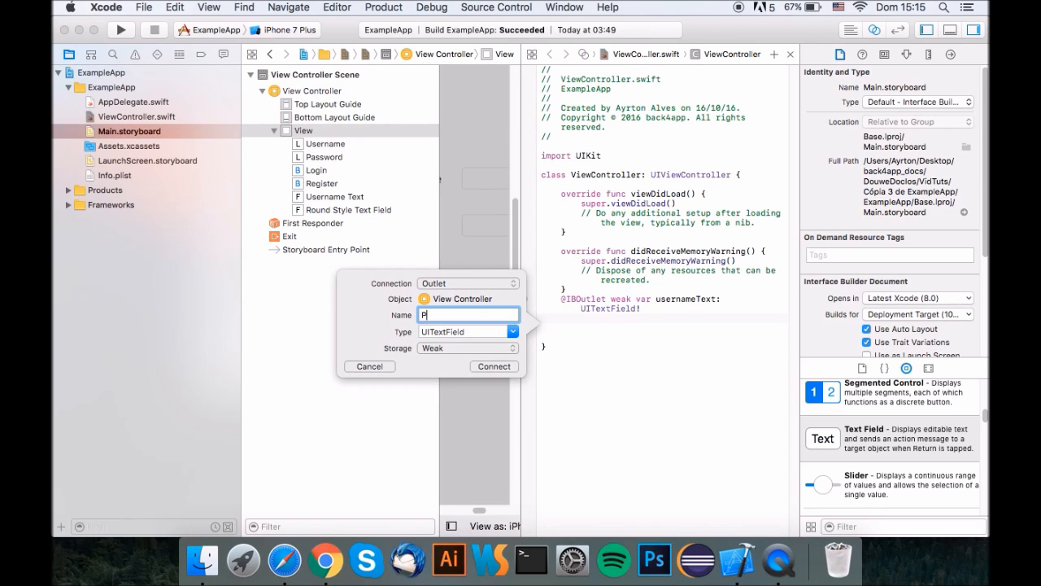
text(assword)
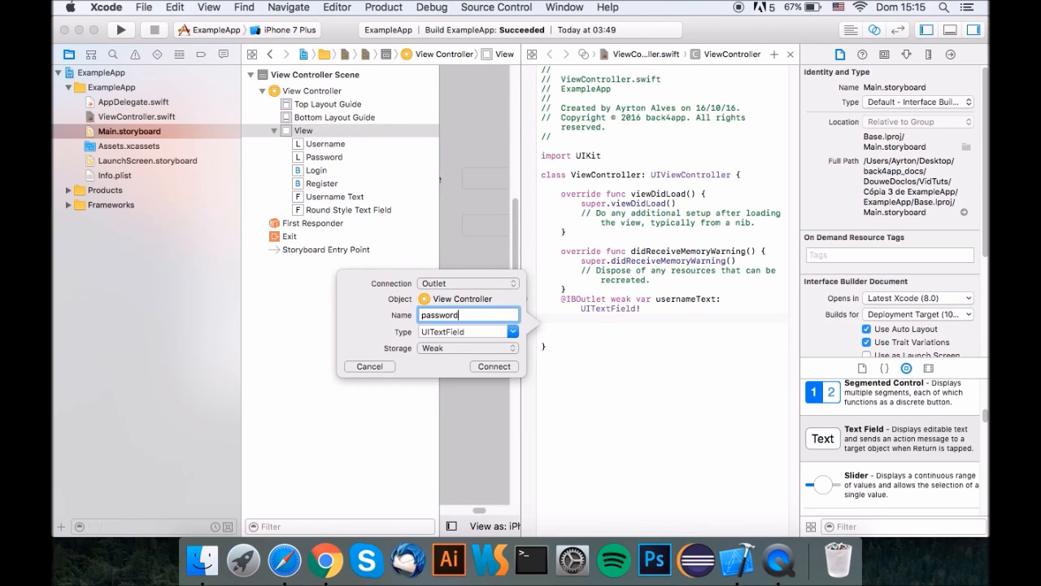
click(495, 366)
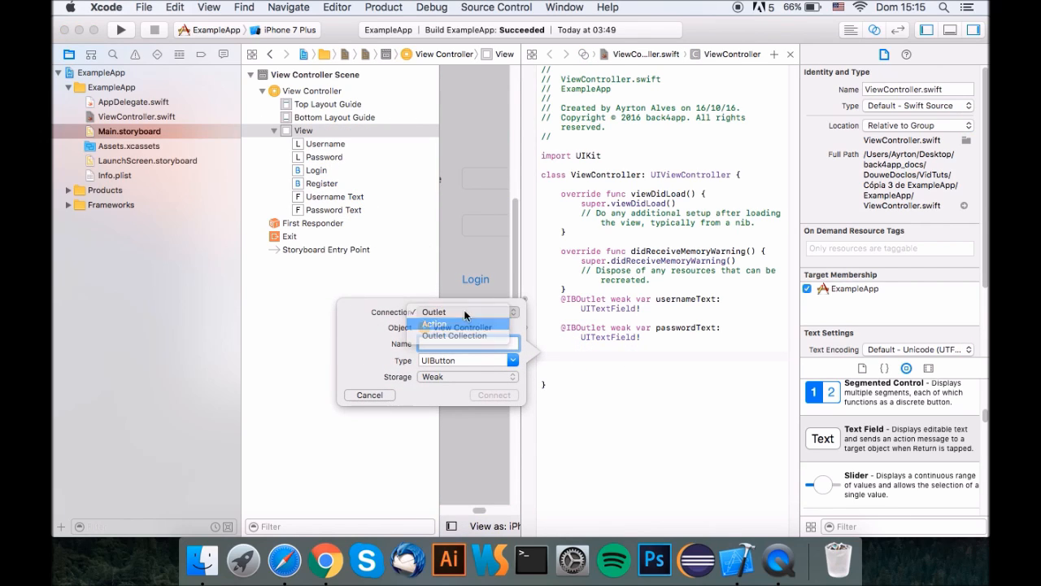
Connect the Login button as an action named login
click(435, 324)
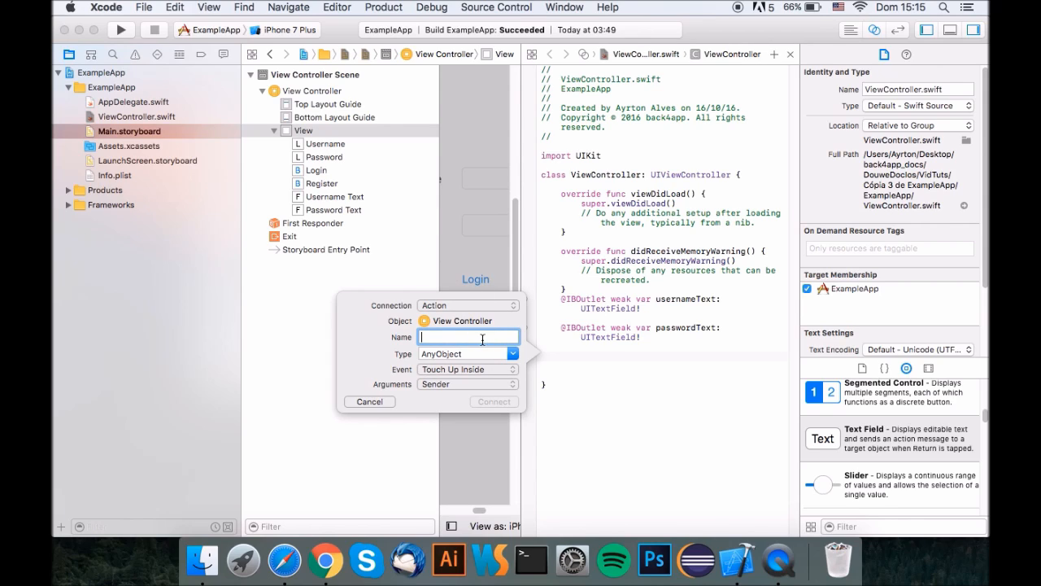
text(lg)
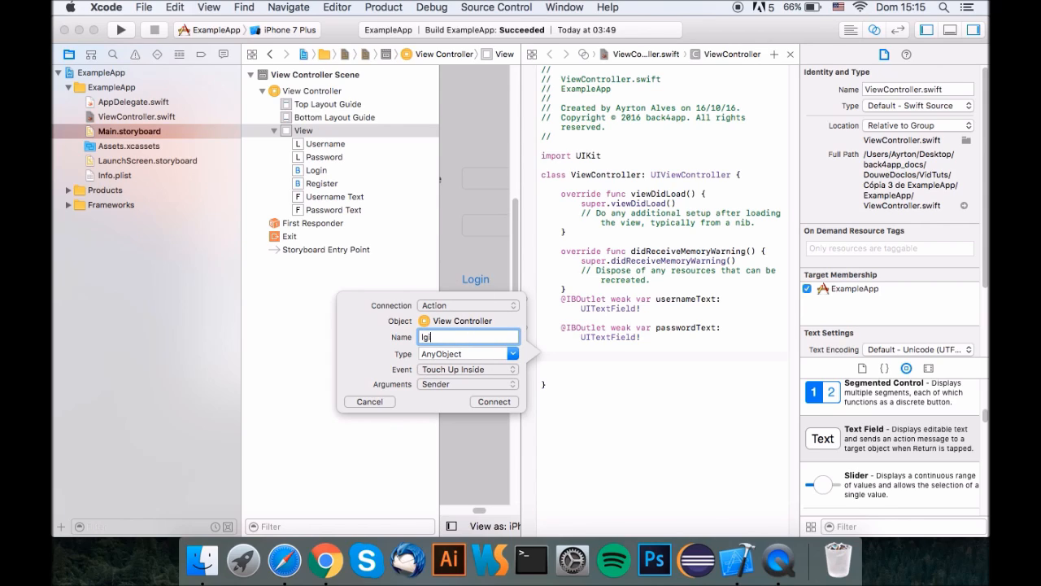
text(login)
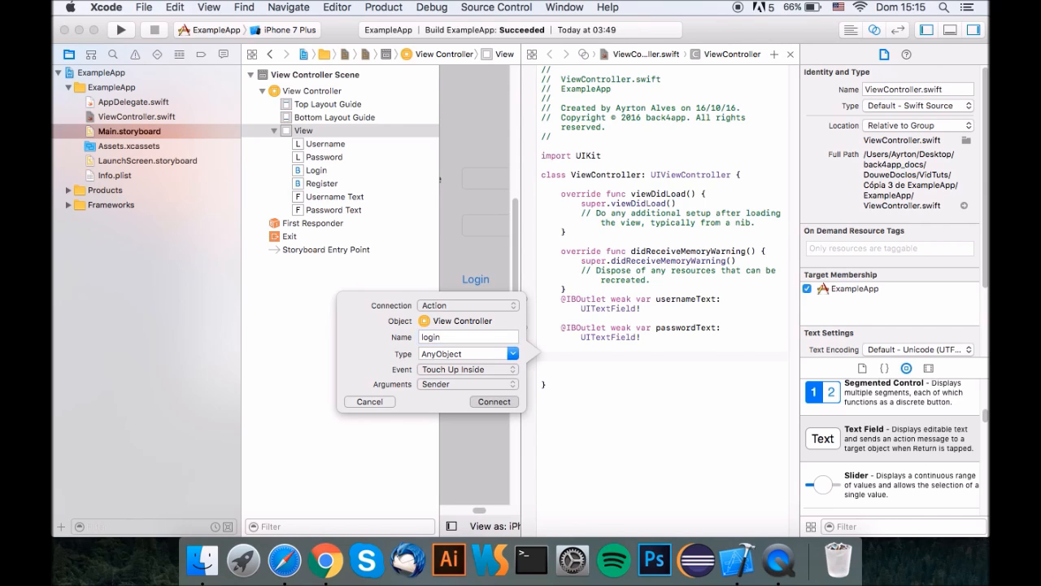
click(495, 401)
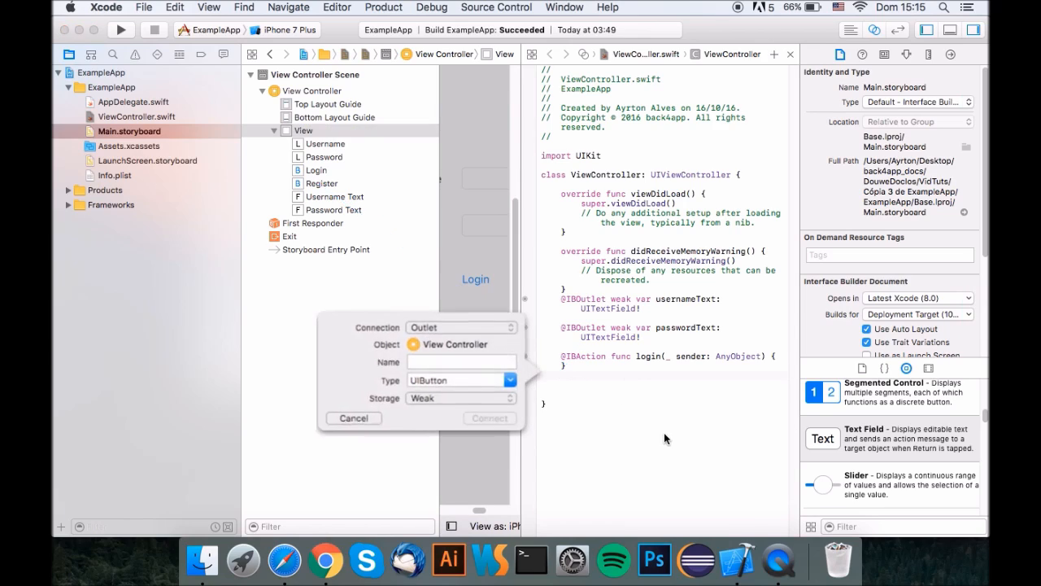
Connect the Register button as an action named register
text(register)
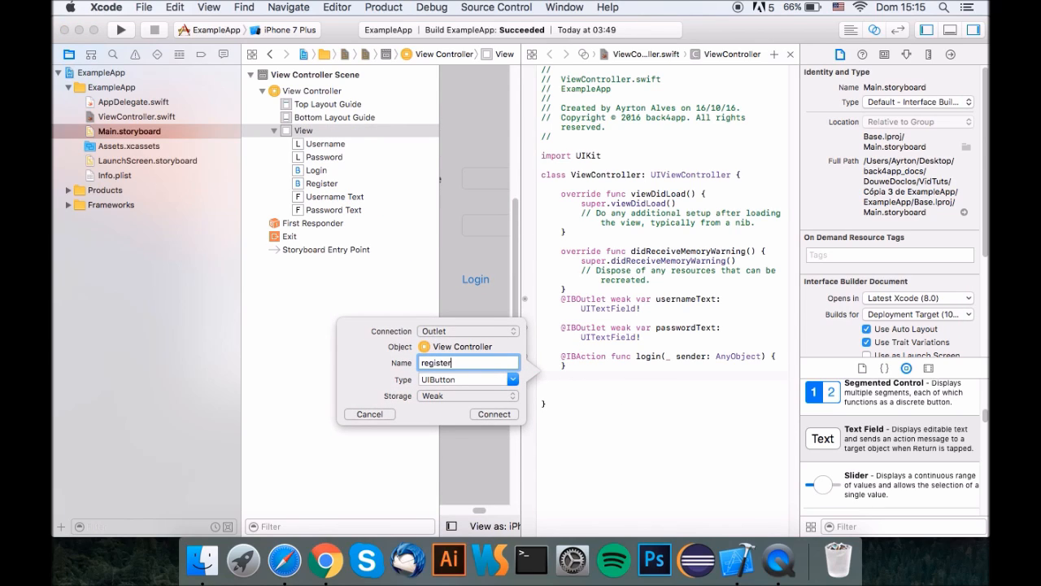
click(494, 413)
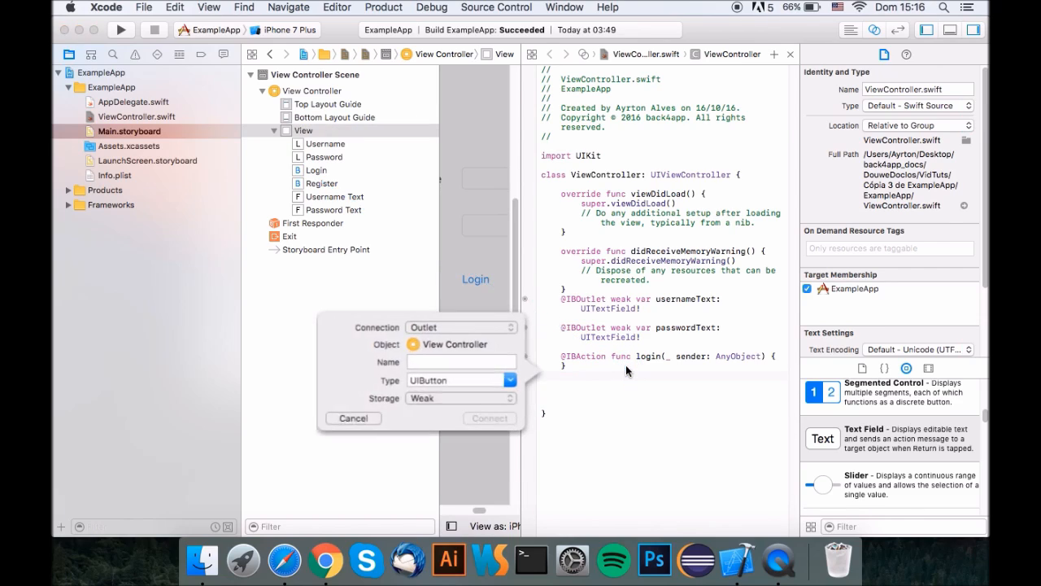
text(re)
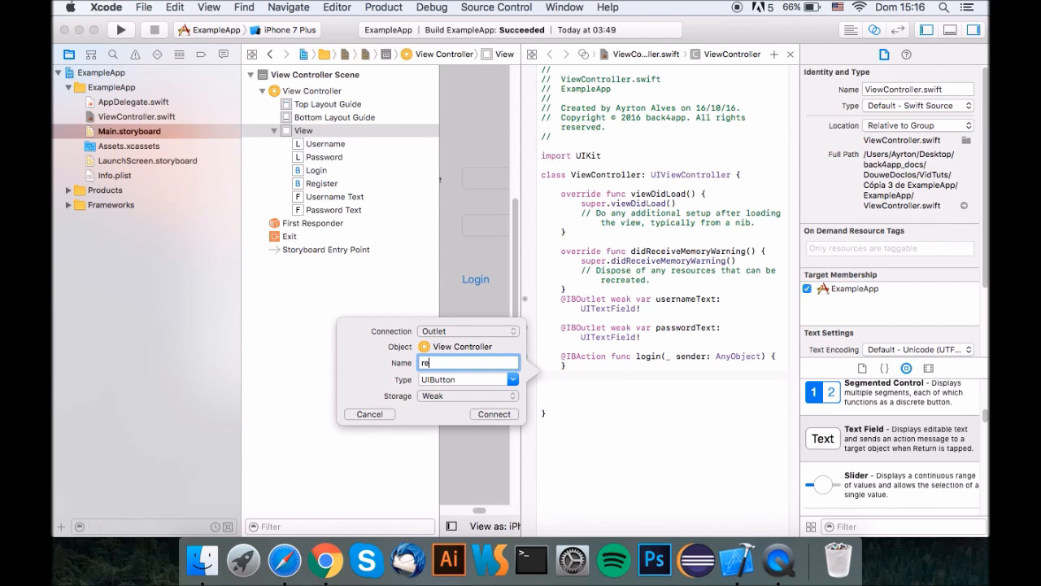
click(469, 330)
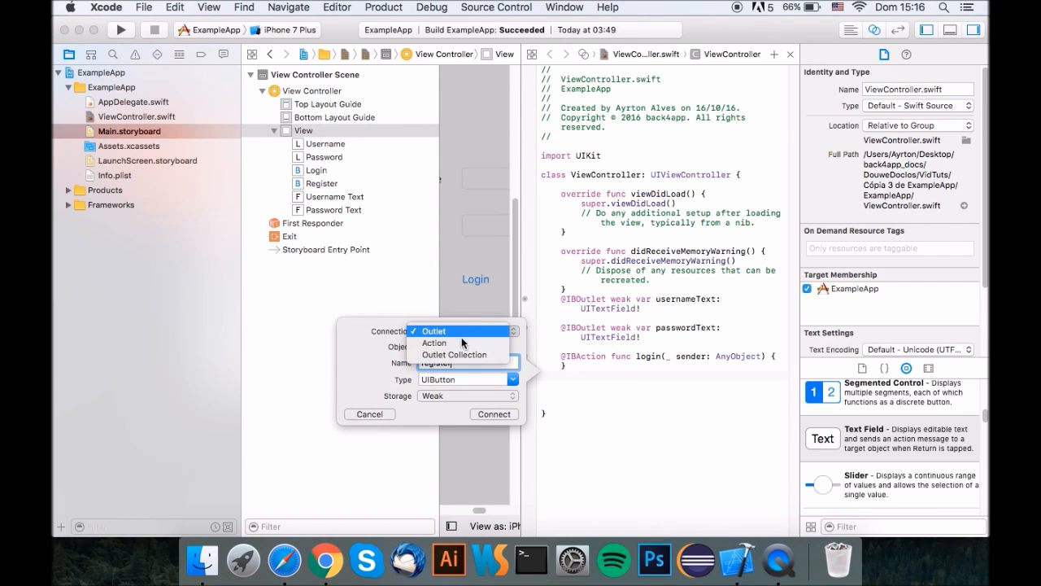
click(435, 341)
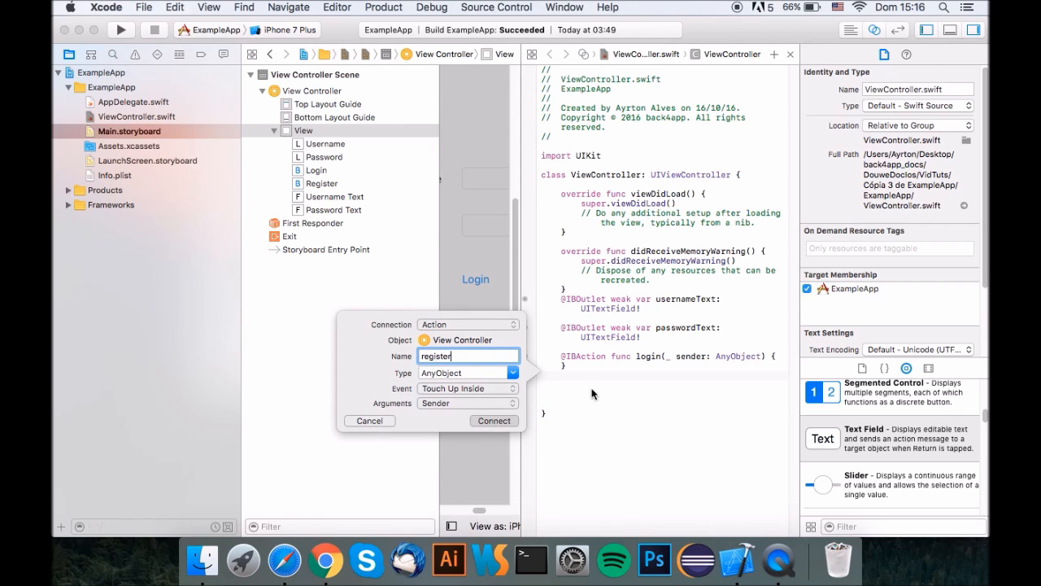
click(495, 420)
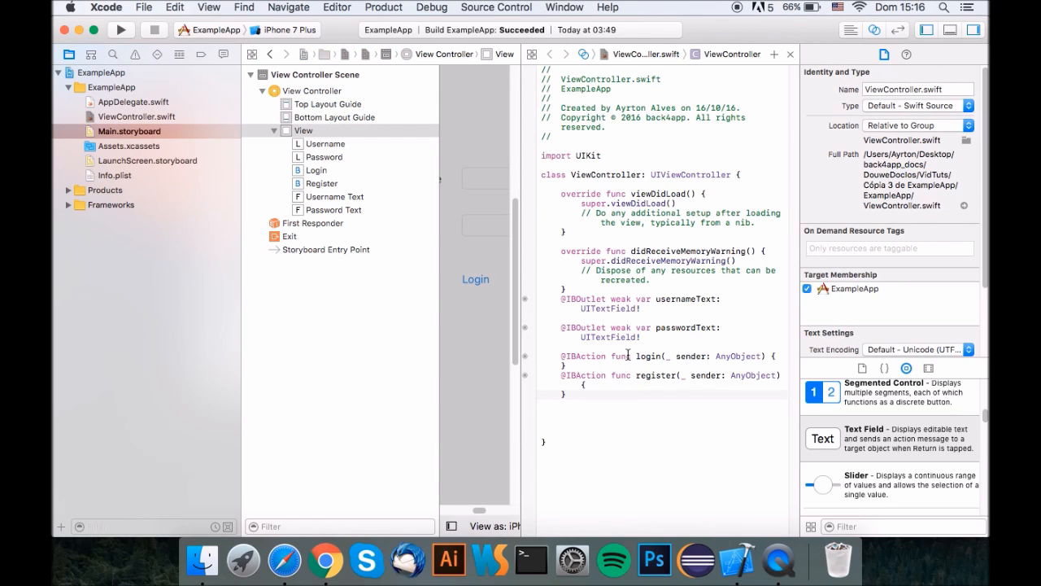
click(127, 118)
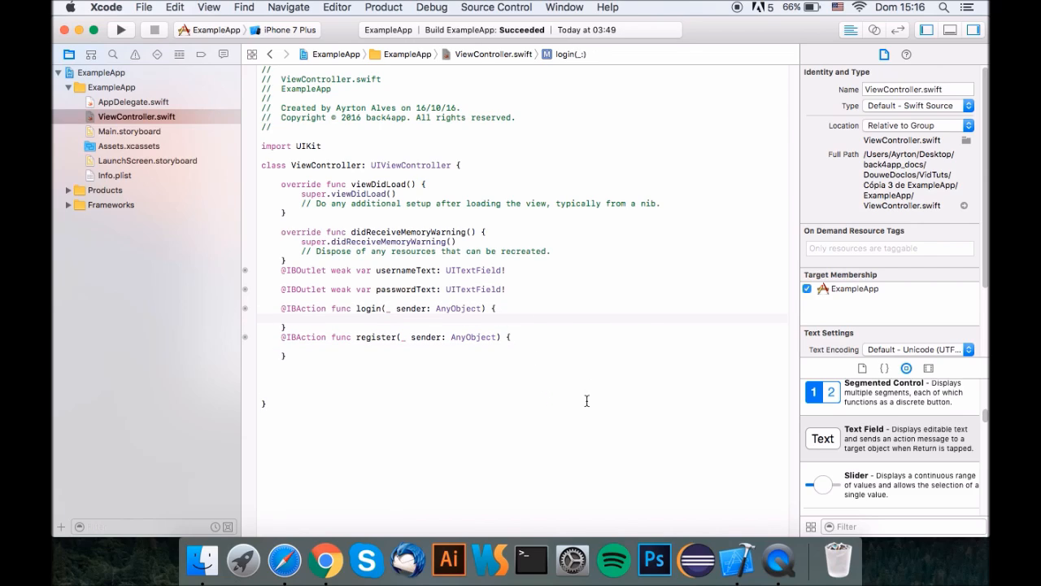
mouse_move(394, 507)
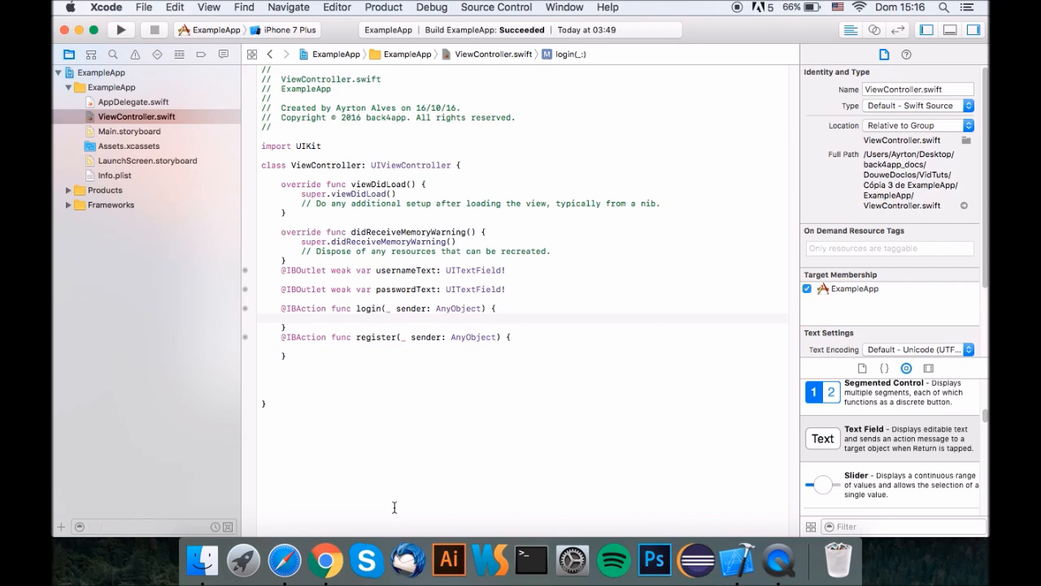
Place the cursor inside the empty login function body in ViewController.swift
click(301, 322)
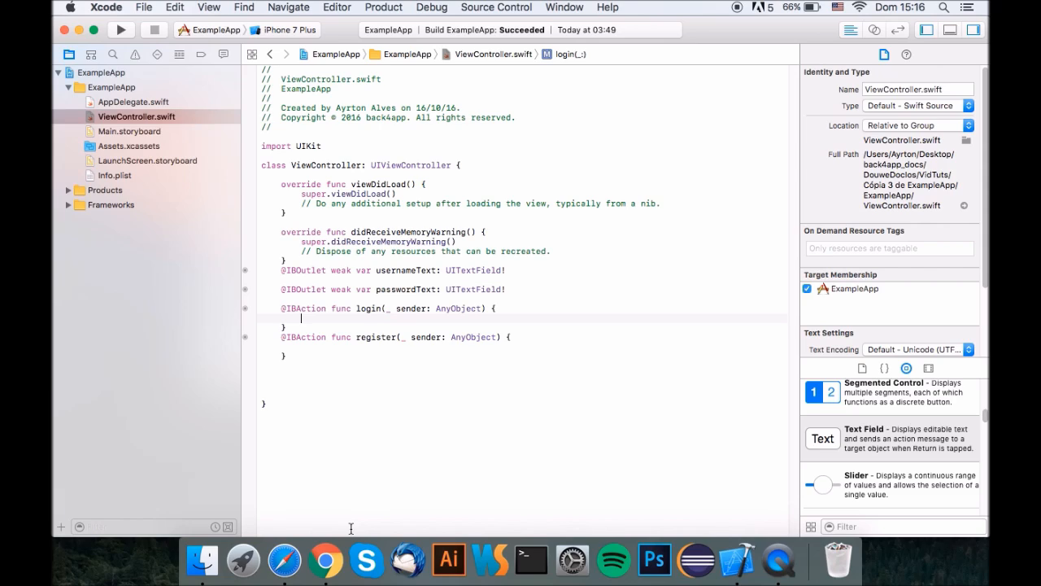
mouse_move(325, 559)
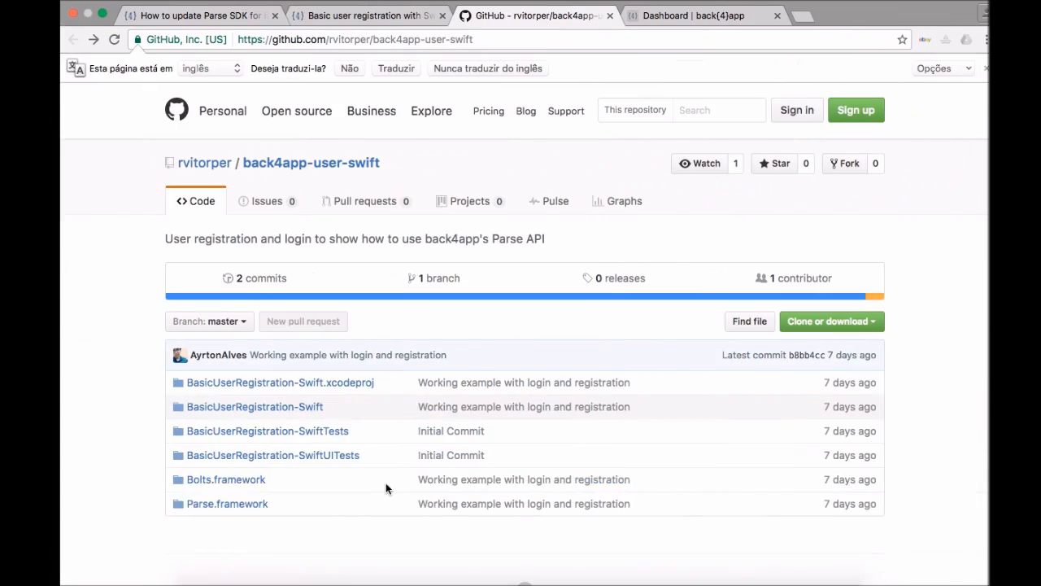
Browse into the BasicUserRegistration-Swift folder on GitHub and open its example ViewController.swift
click(253, 406)
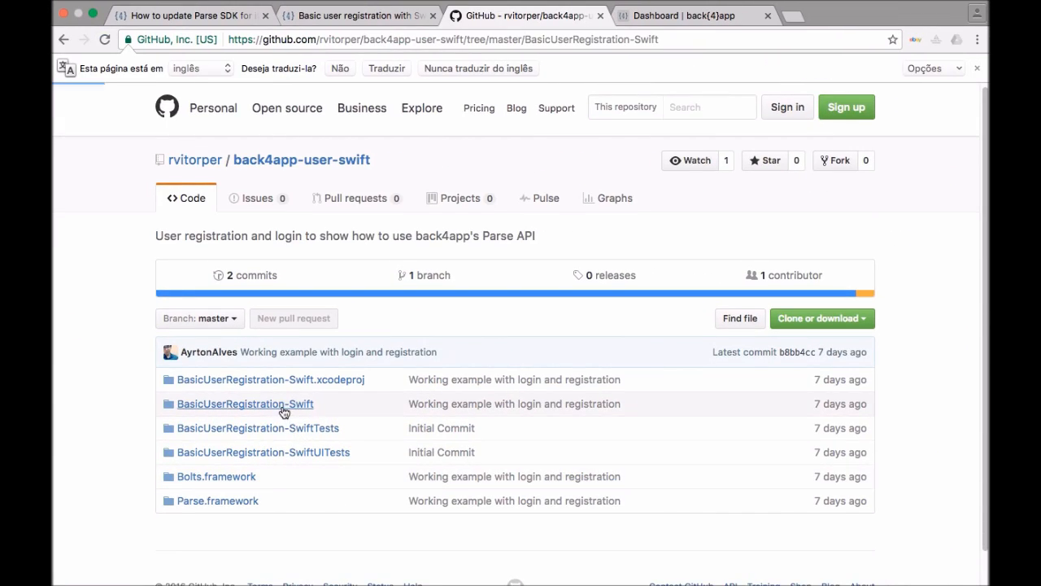
click(244, 404)
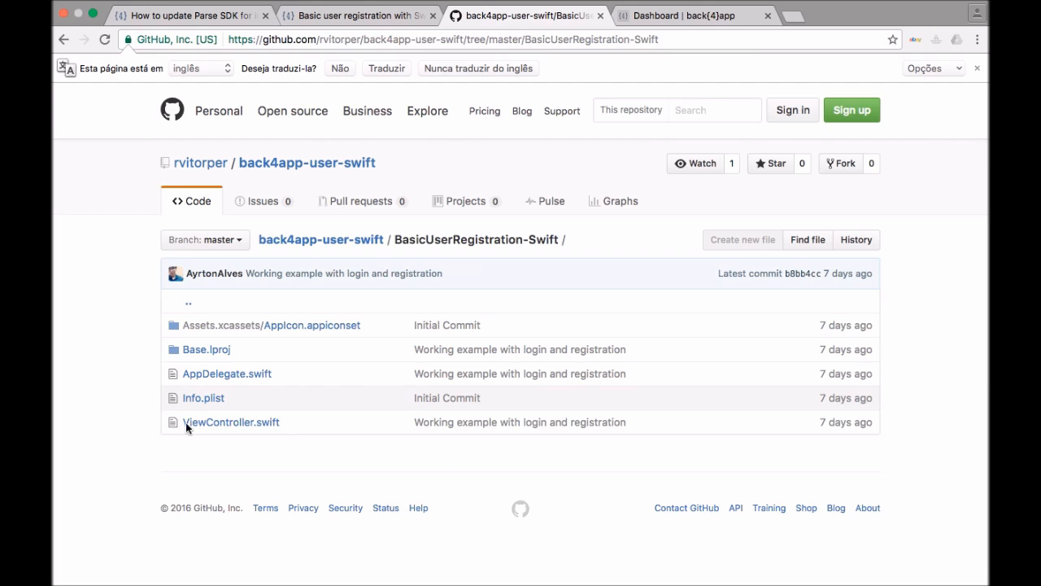
click(232, 423)
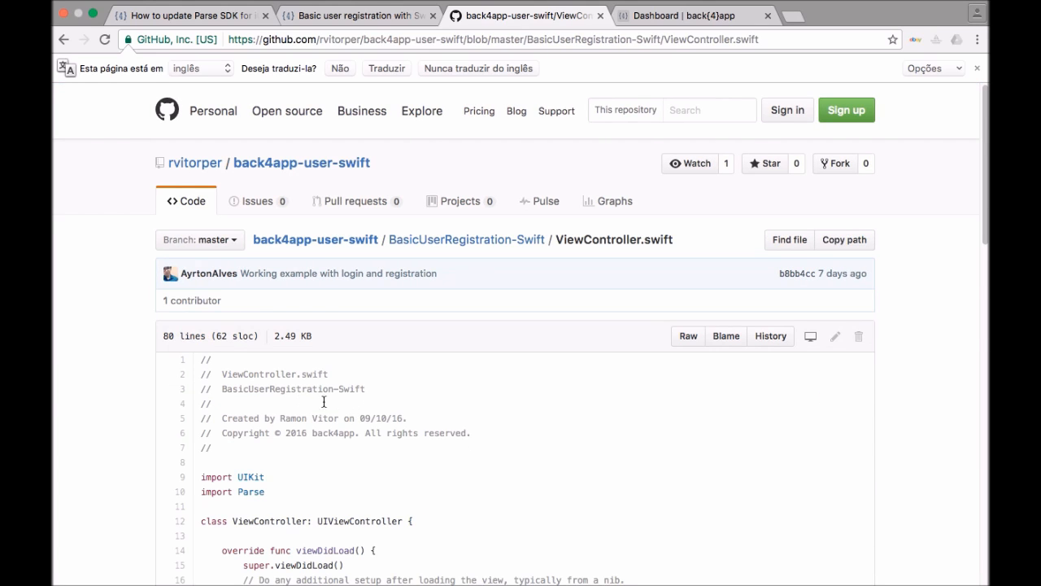
Scroll through the example and select its alert, login and register code
scroll(down, 3)
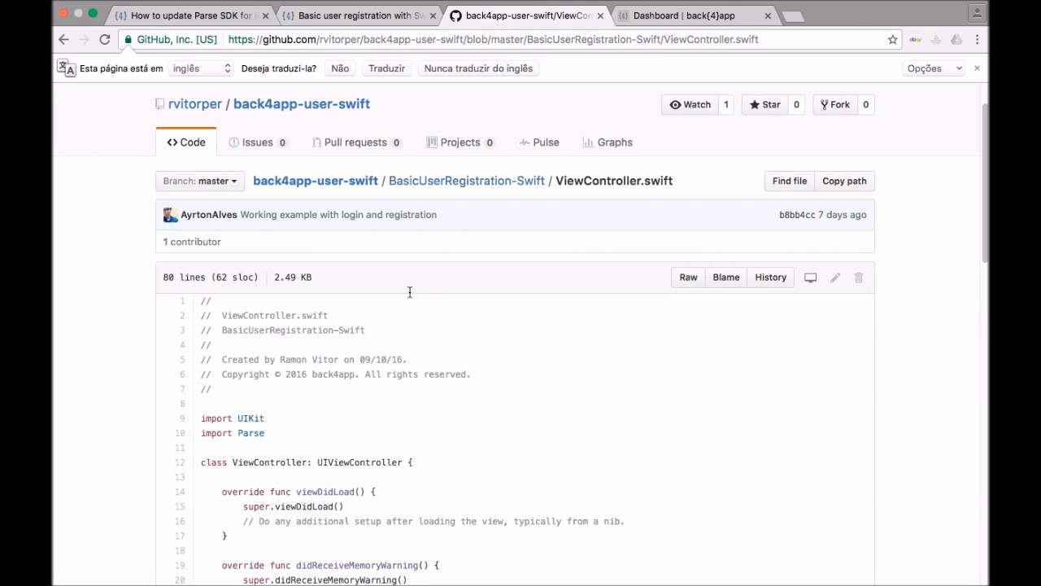
scroll(down, 3)
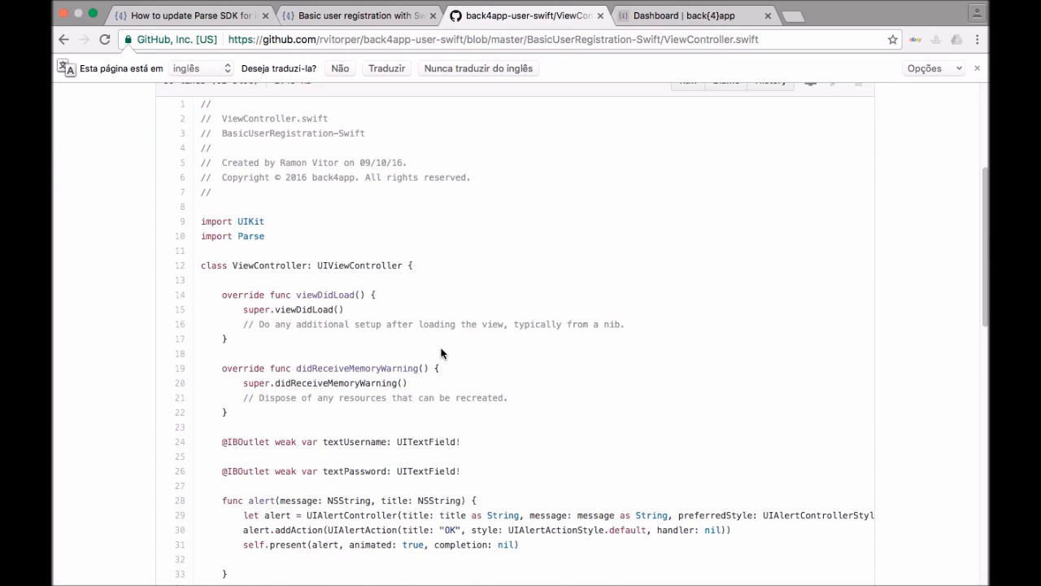
scroll(down, 3)
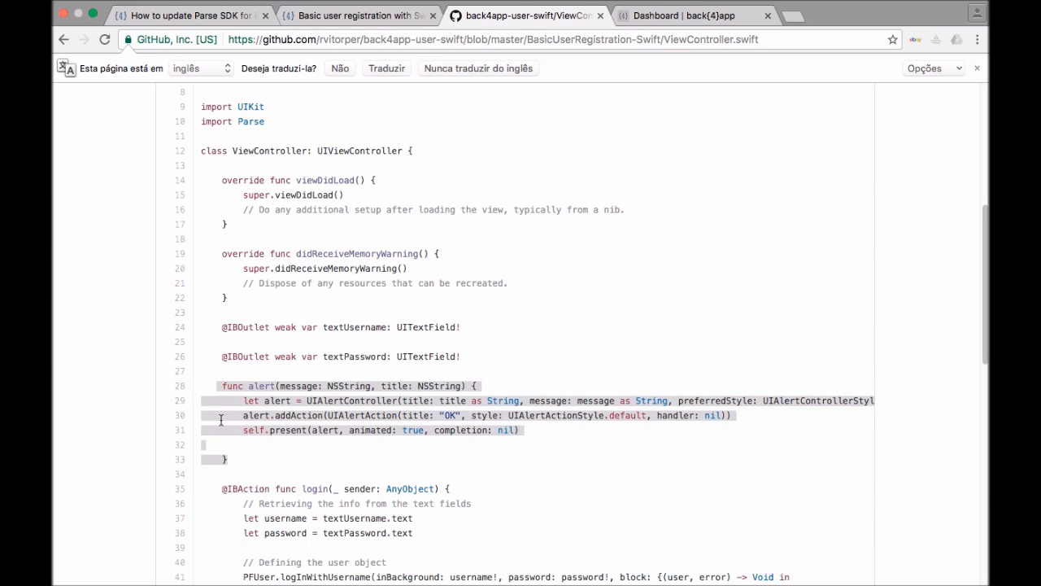
mouse_move(231, 430)
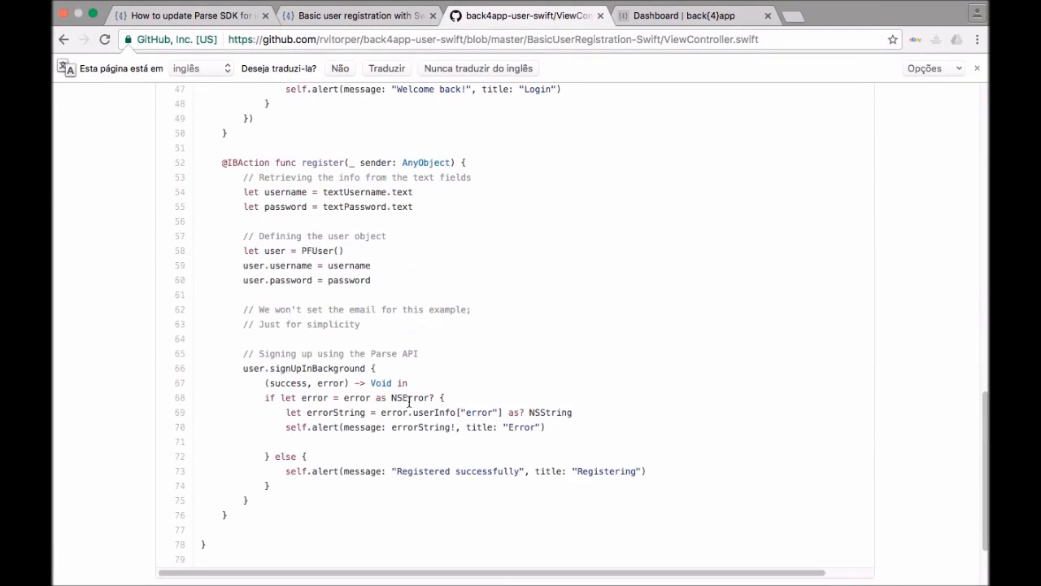
drag(269, 456, 244, 501)
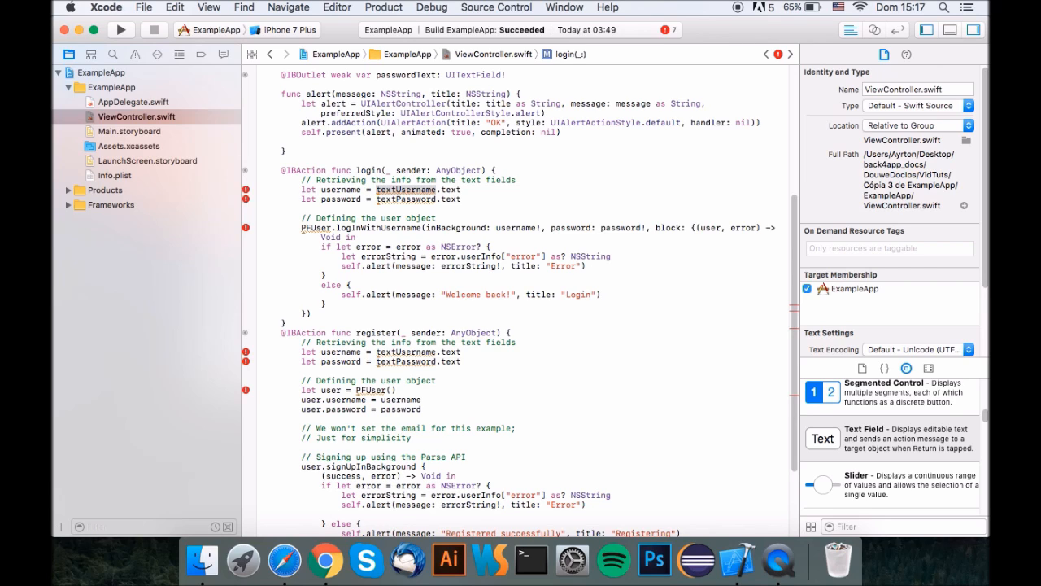
Rename the pasted code's text field references to usernameText and passwordText to clear the errors
text(username)
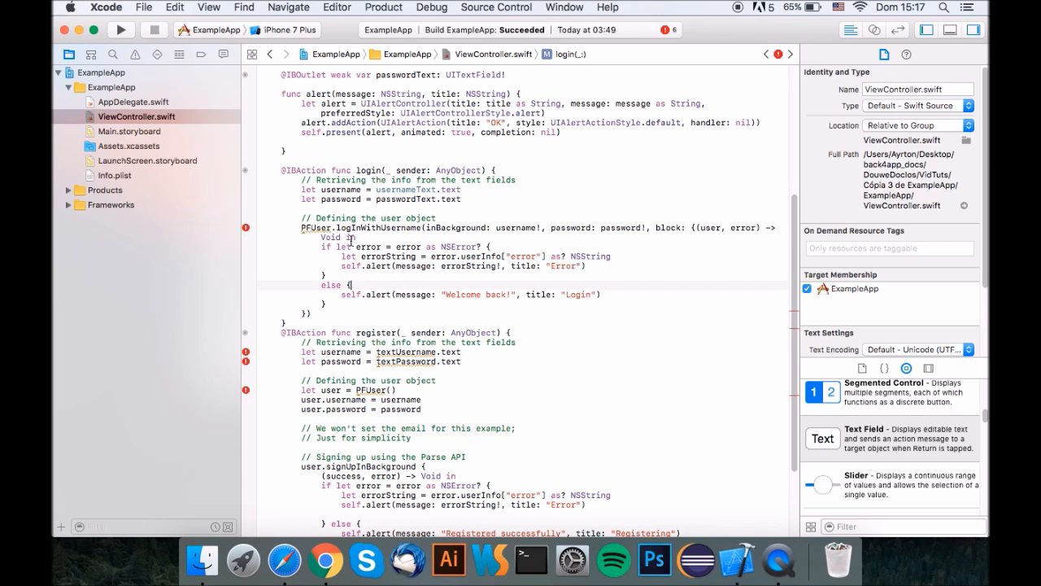
scroll(up, 3)
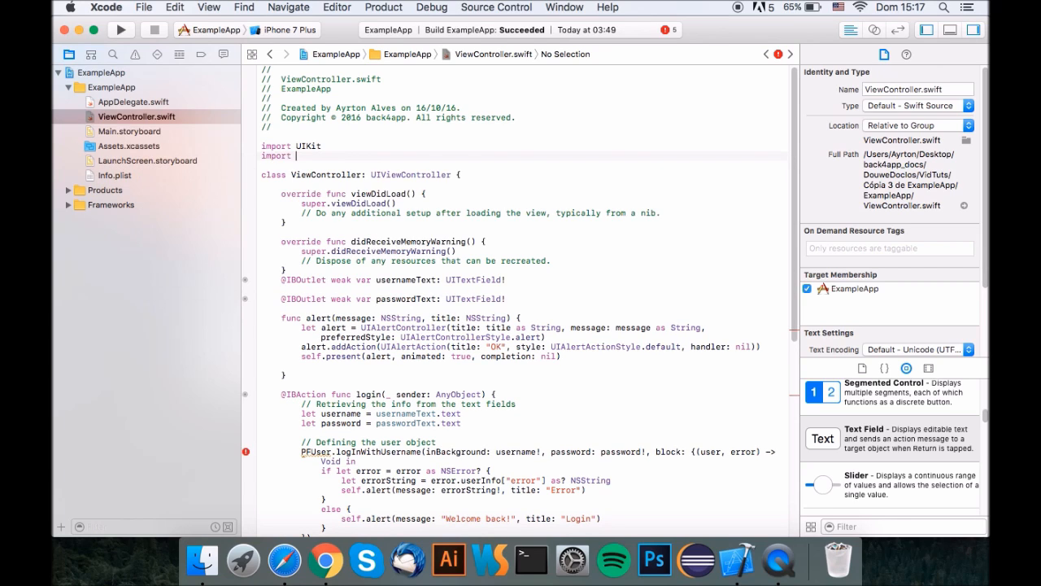
scroll(down, 3)
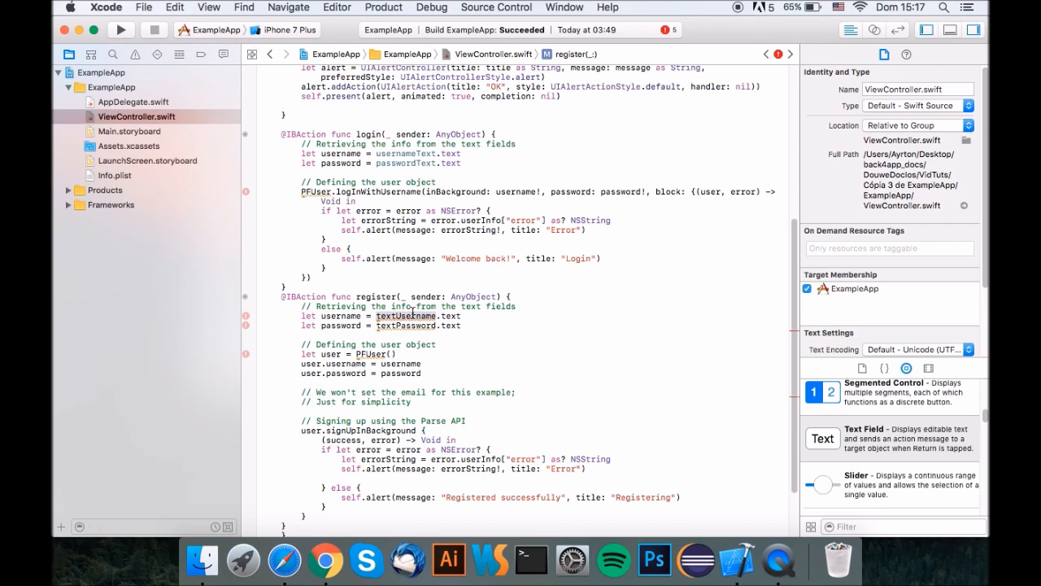
text(user)
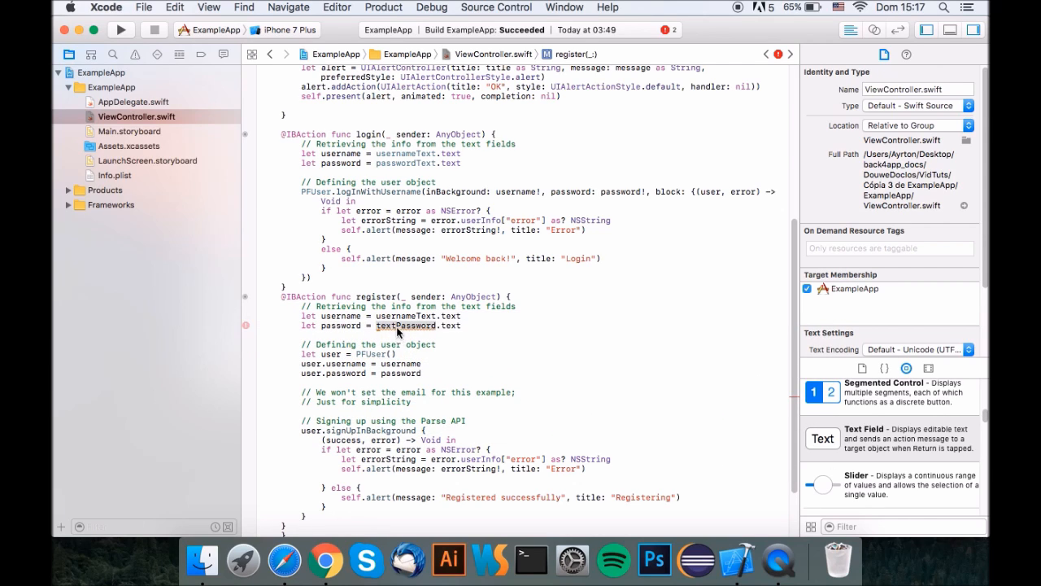
text(password)
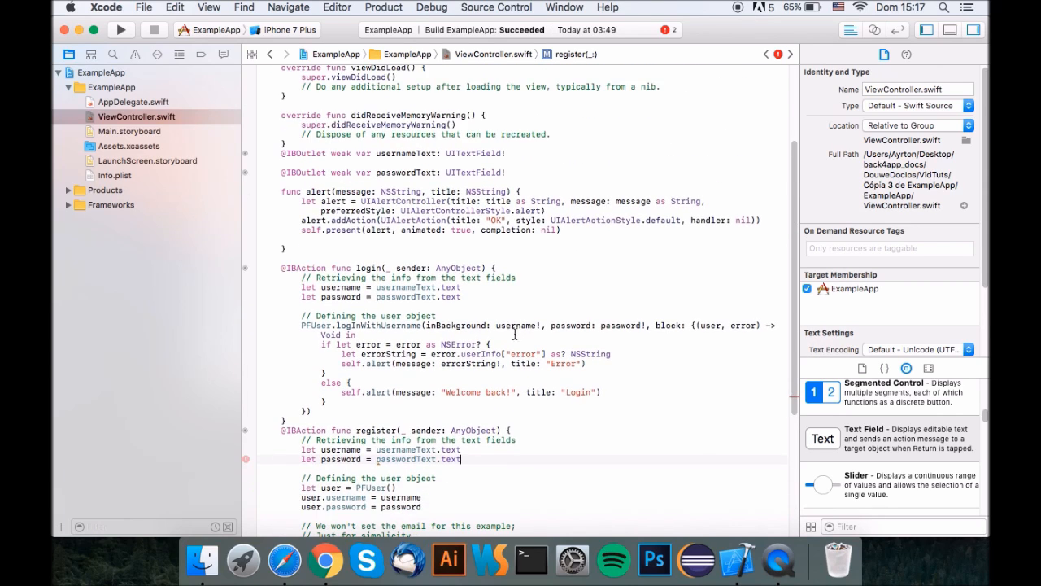
scroll(down, 3)
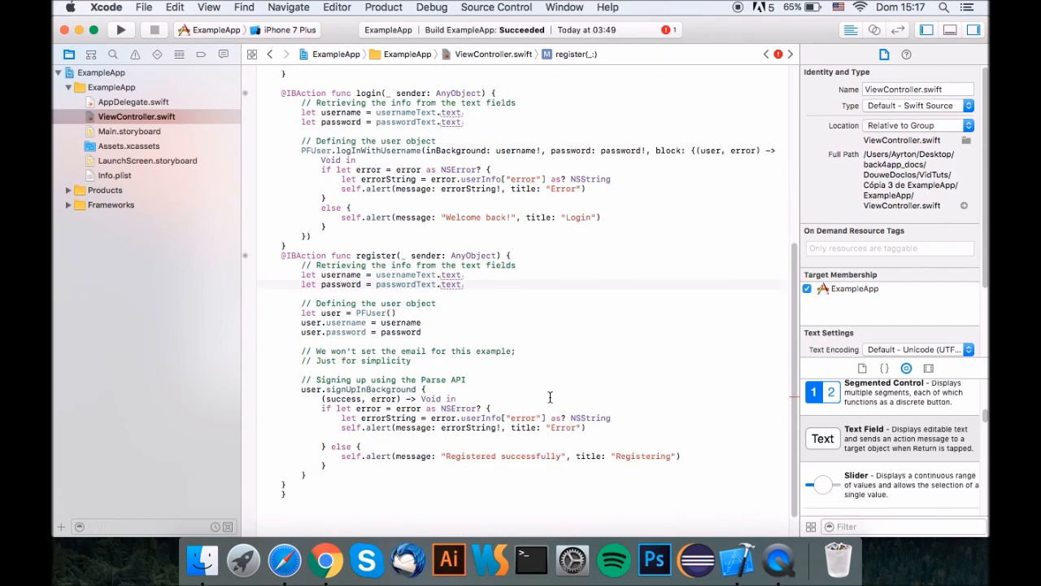
scroll(down, 3)
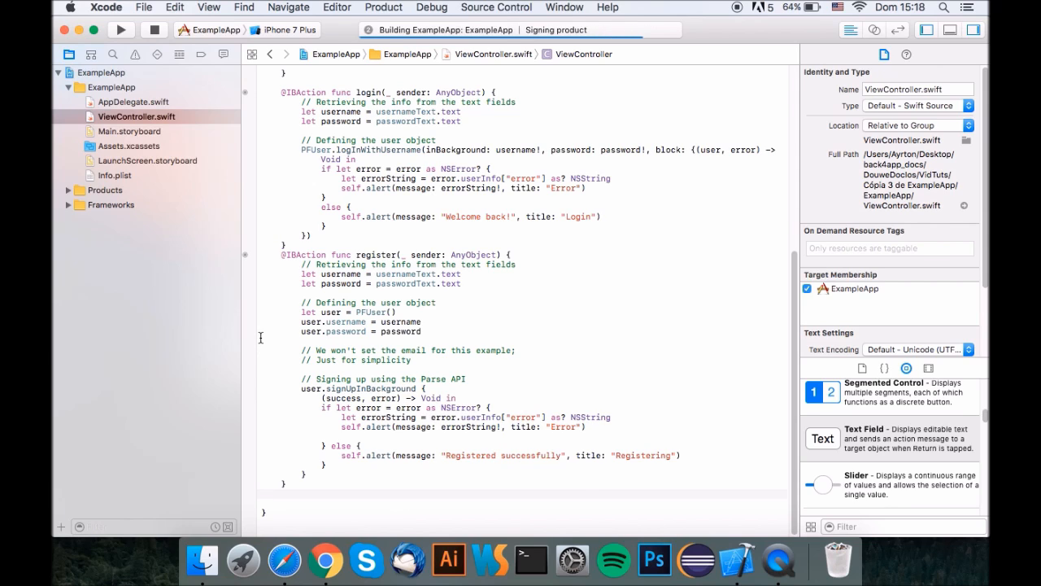
Build and run ExampleApp on the iPhone 7 Plus simulator
click(122, 30)
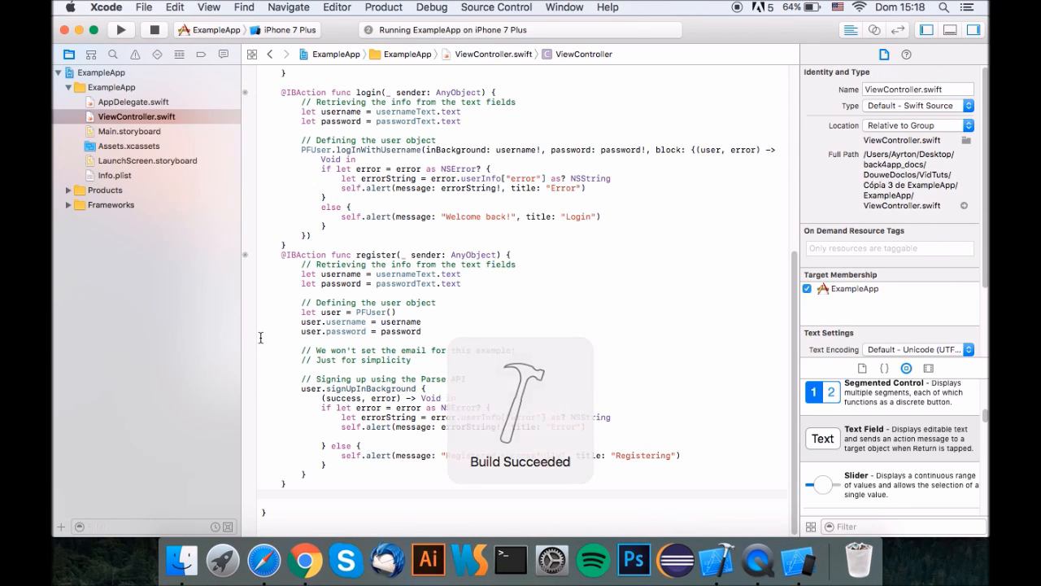